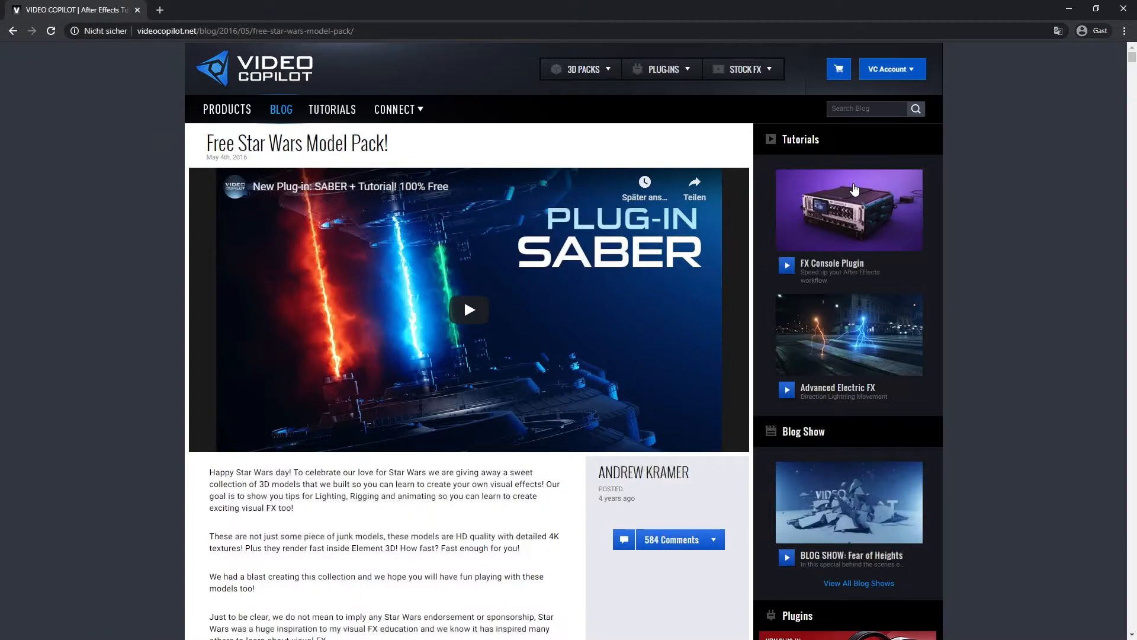
pyautogui.moveTo(210, 146)
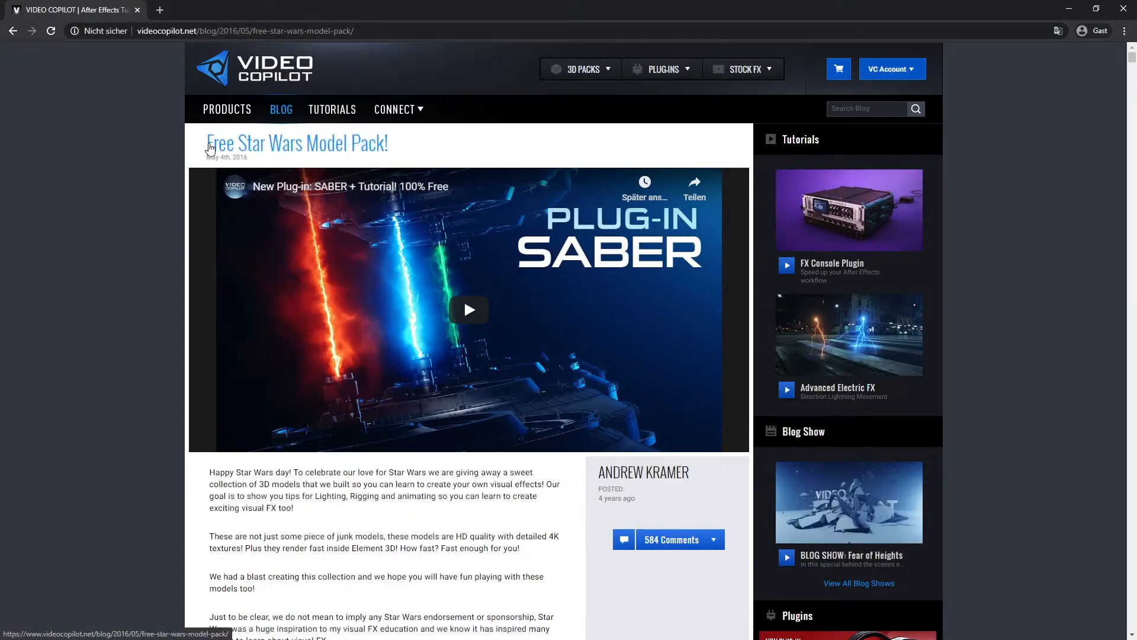
# - Scroll the Free Star Wars Model Pack post to the Included Models list and Download button
pyautogui.scroll(-3)
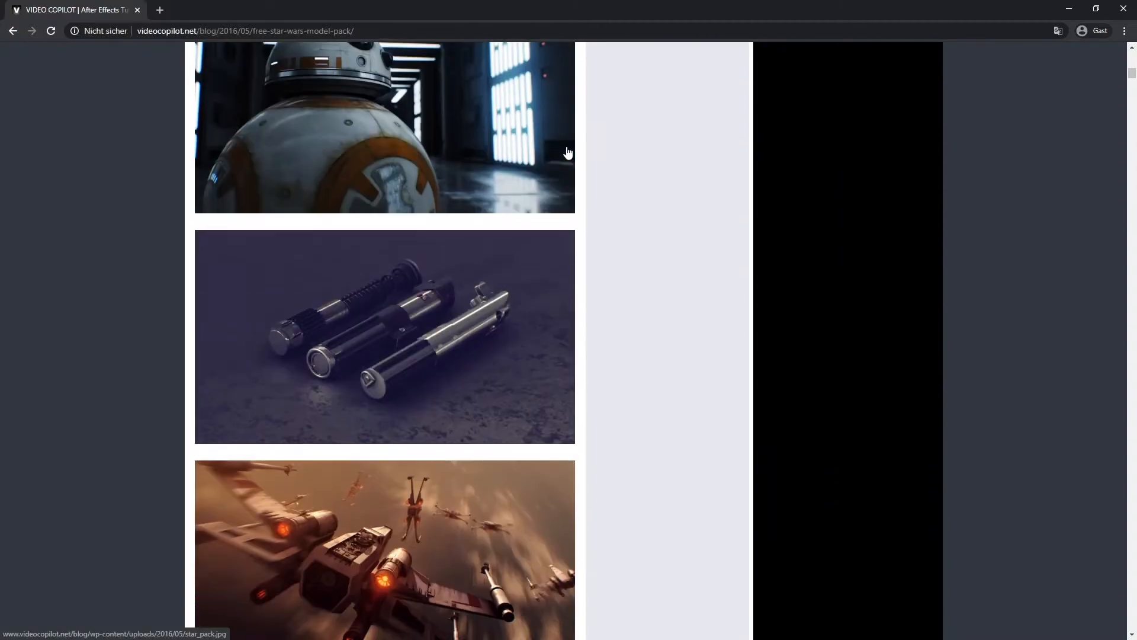
pyautogui.scroll(-3)
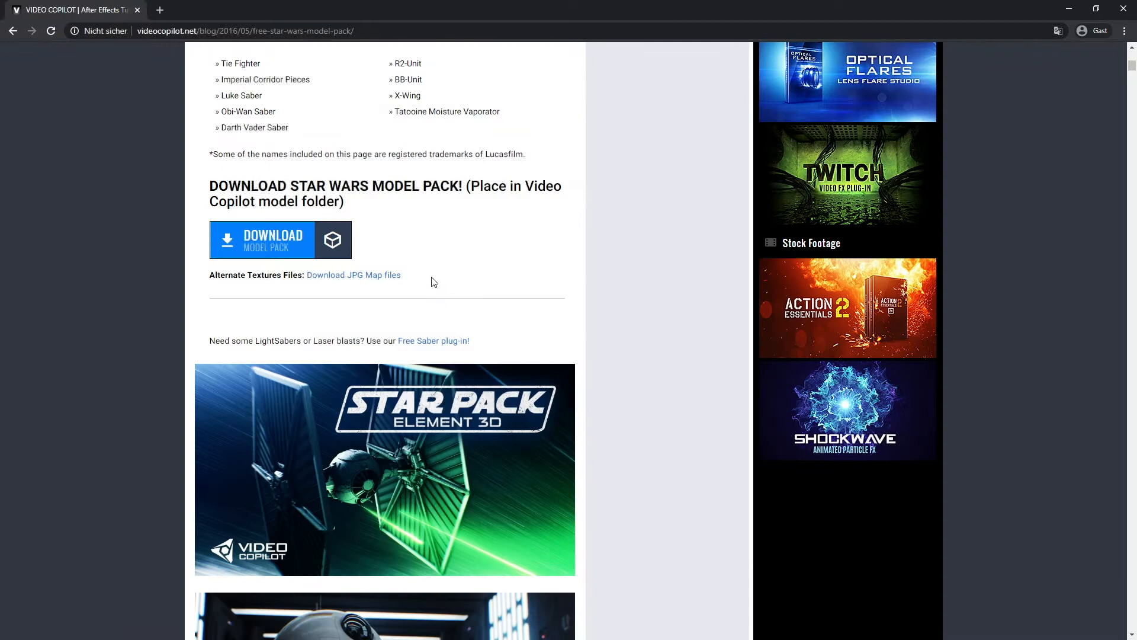
pyautogui.moveTo(358, 284)
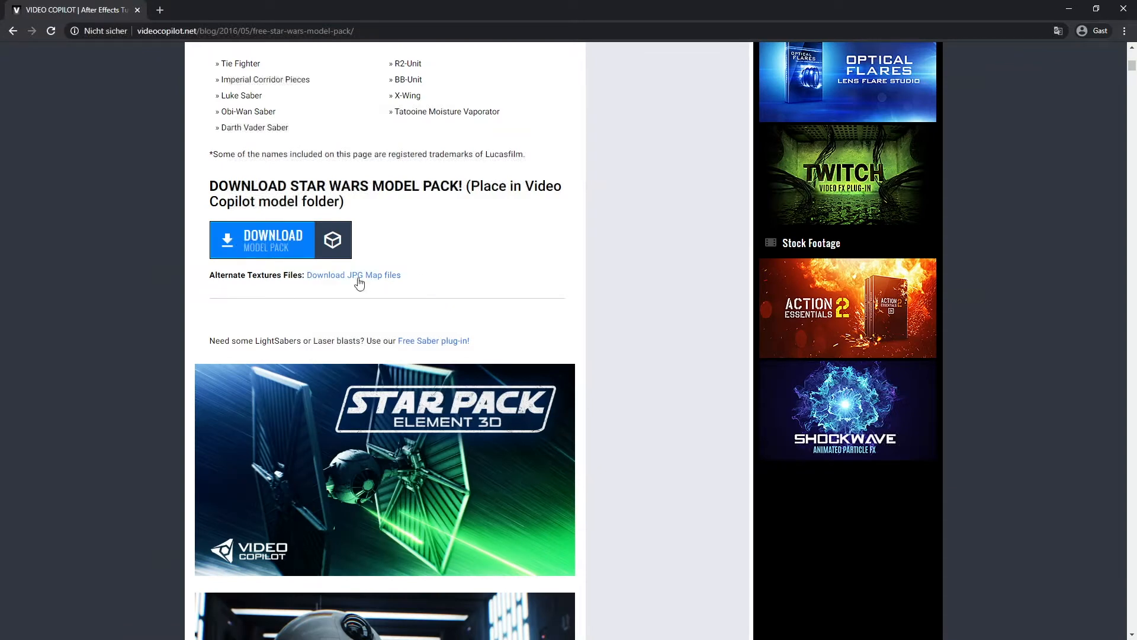
pyautogui.scroll(3)
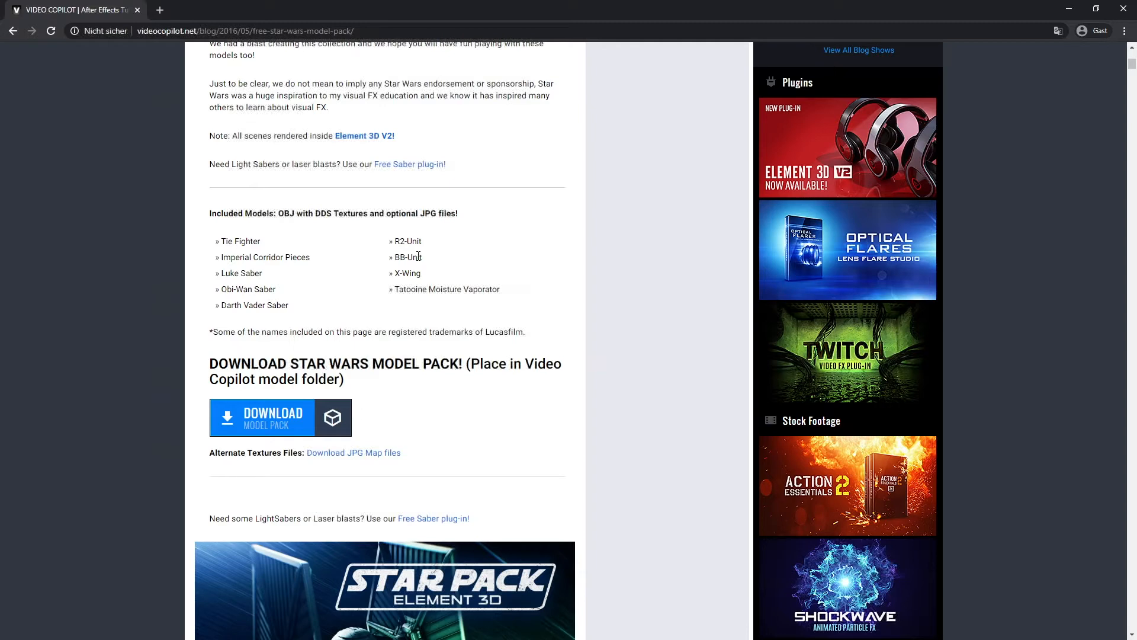
pyautogui.scroll(3)
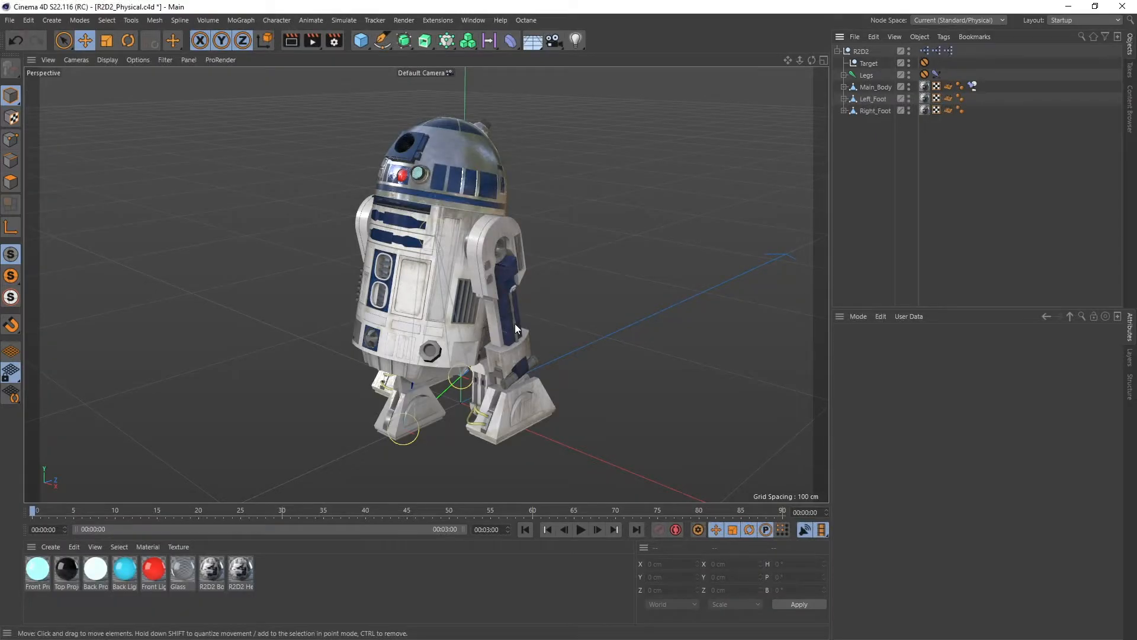
# - Select the R2D2 rig null, show its Tools controls, and extend then retract Tool Front
pyautogui.click(863, 51)
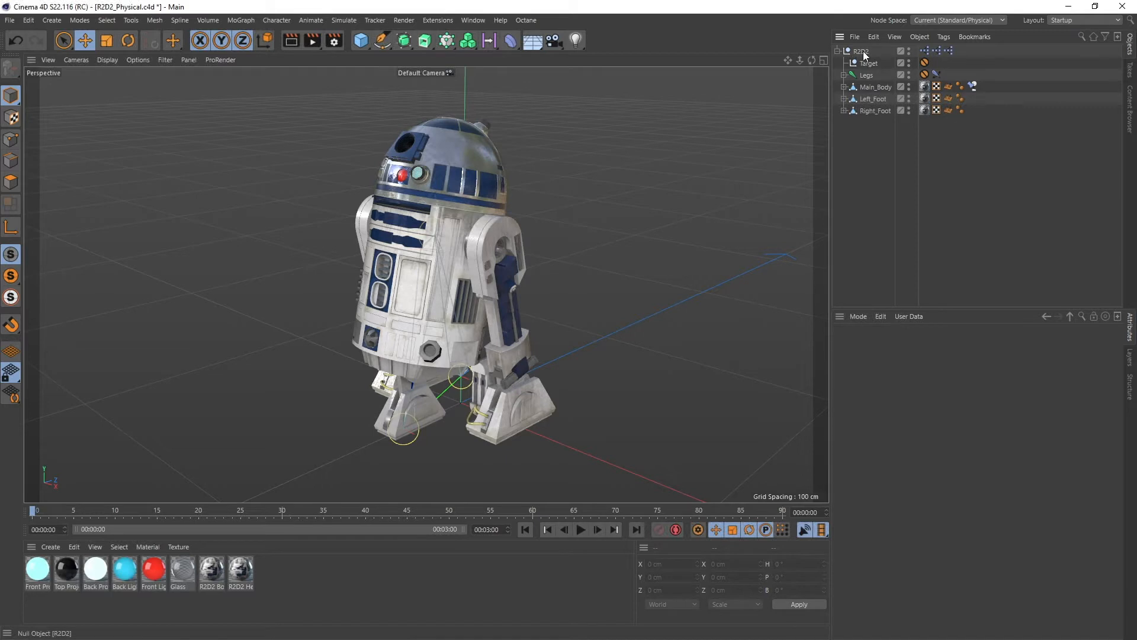
pyautogui.click(861, 51)
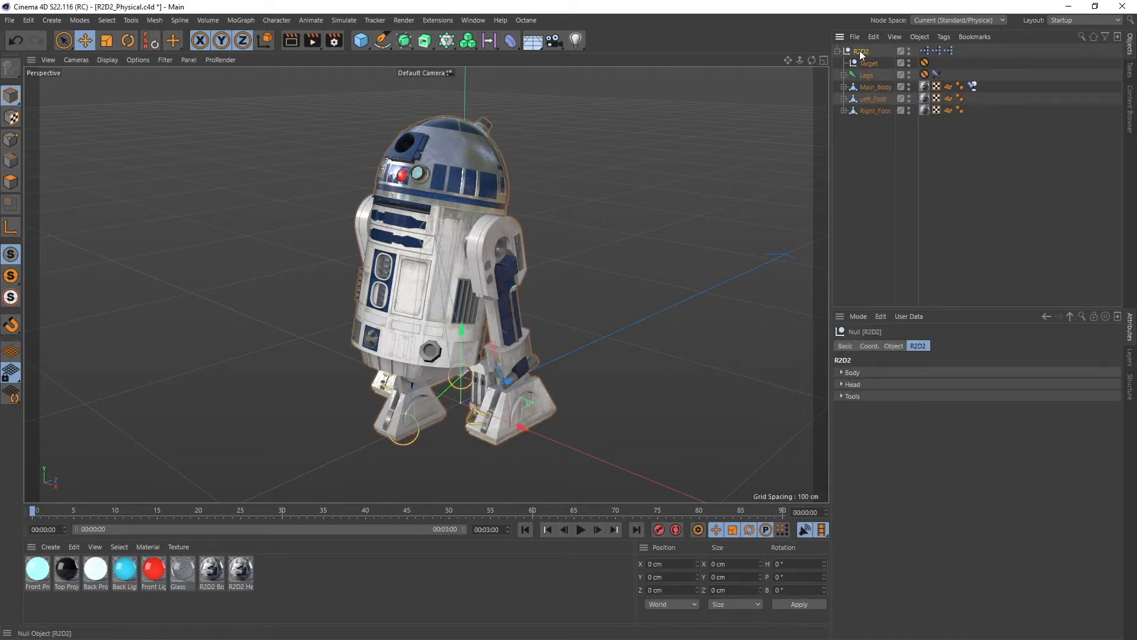
pyautogui.click(839, 51)
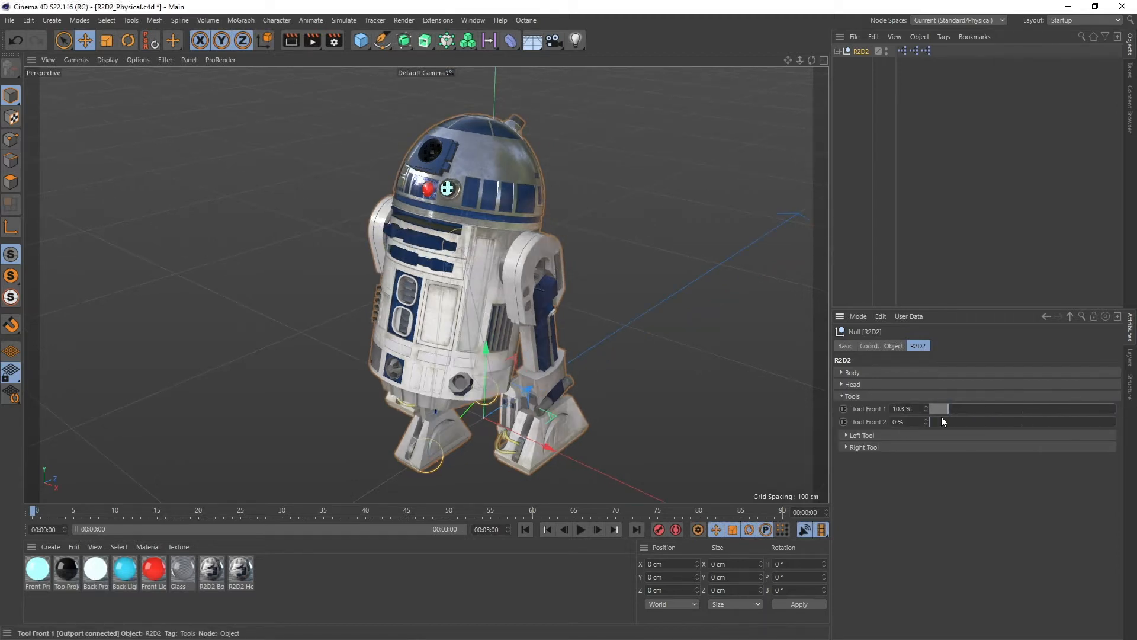
pyautogui.moveTo(936, 422); pyautogui.dragTo(1019, 427)
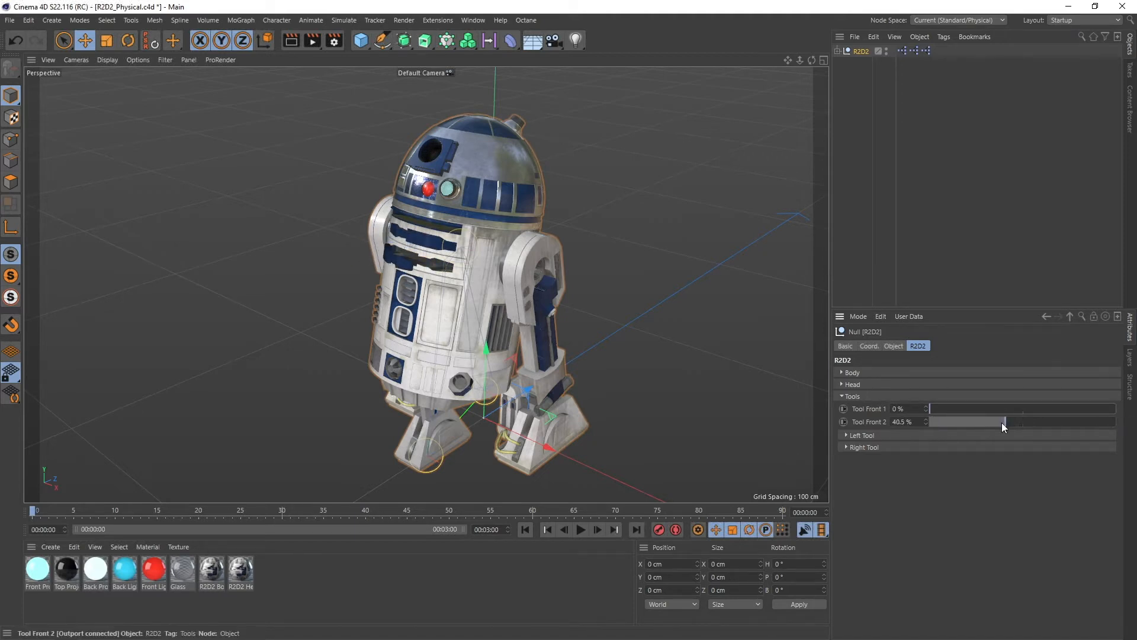
pyautogui.moveTo(1002, 421); pyautogui.dragTo(927, 421)
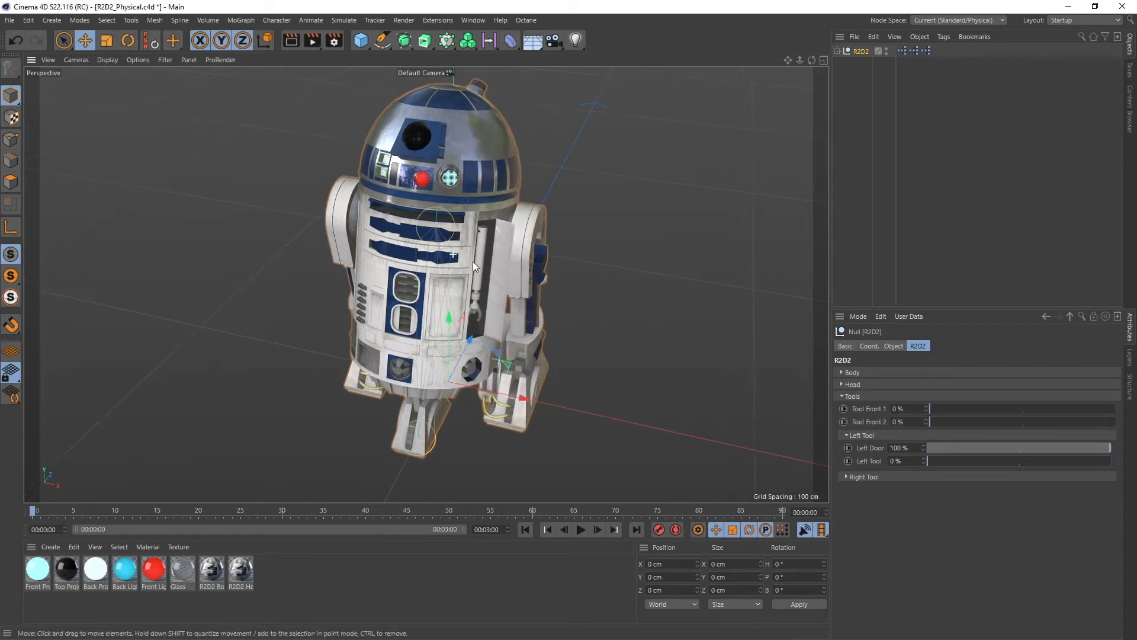
# - Open the left door, extend the left tool nearly fully, then retract it
pyautogui.moveTo(928, 459); pyautogui.dragTo(1102, 459)
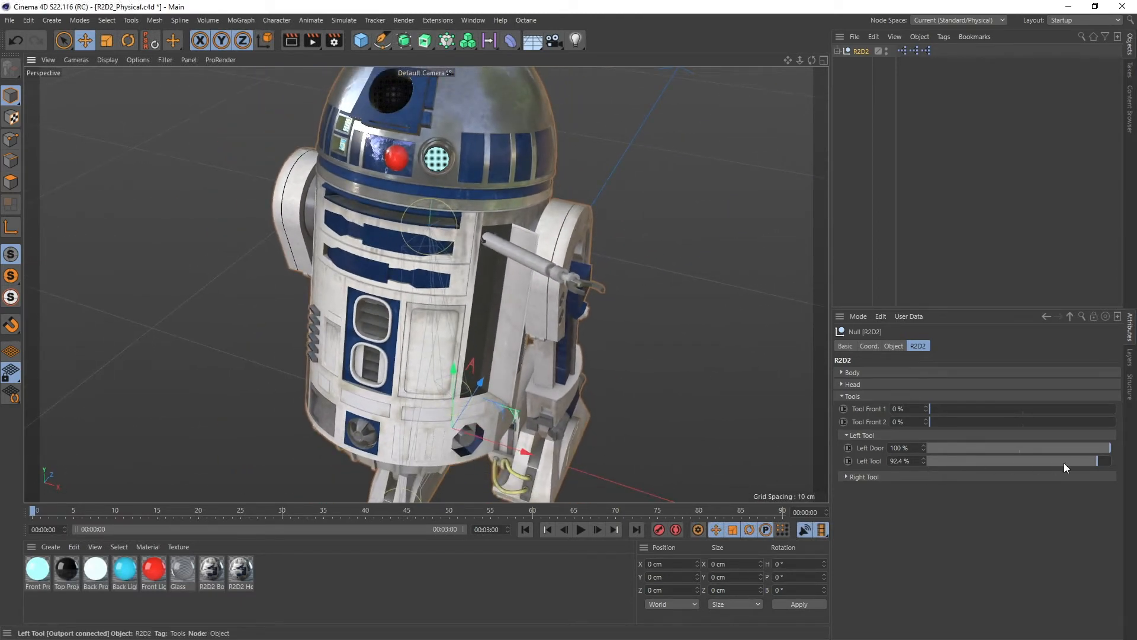
pyautogui.moveTo(1099, 461); pyautogui.dragTo(1106, 461)
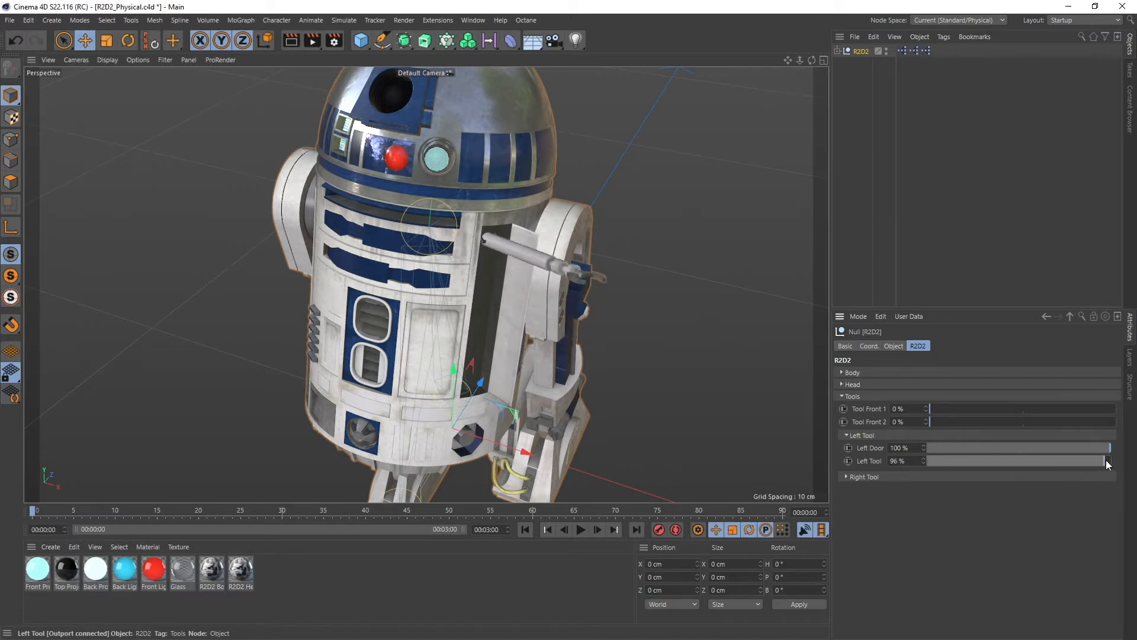
pyautogui.moveTo(1108, 460); pyautogui.dragTo(928, 460)
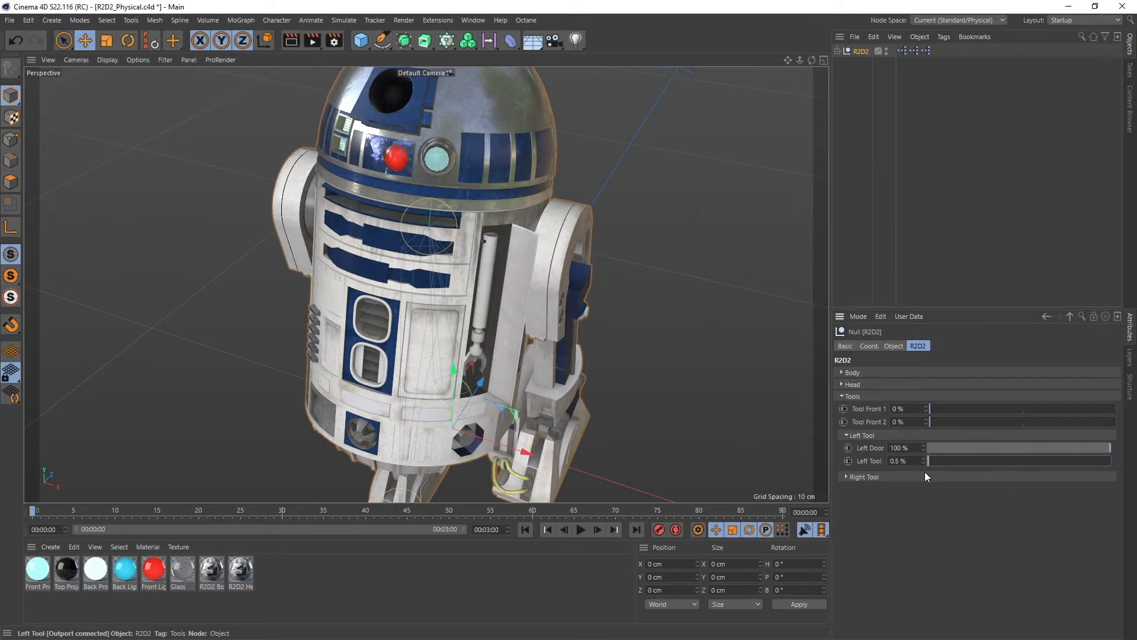
# - Extend the right tool fully, retract it, and close the right door
pyautogui.moveTo(932, 460); pyautogui.dragTo(975, 461)
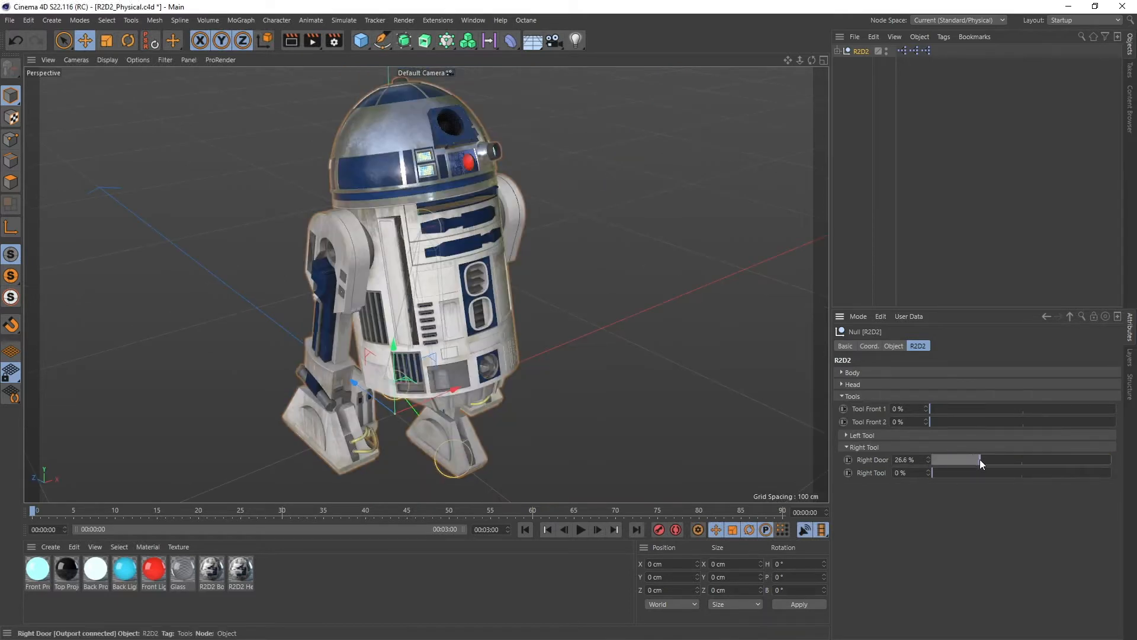
pyautogui.moveTo(935, 472); pyautogui.dragTo(1088, 472)
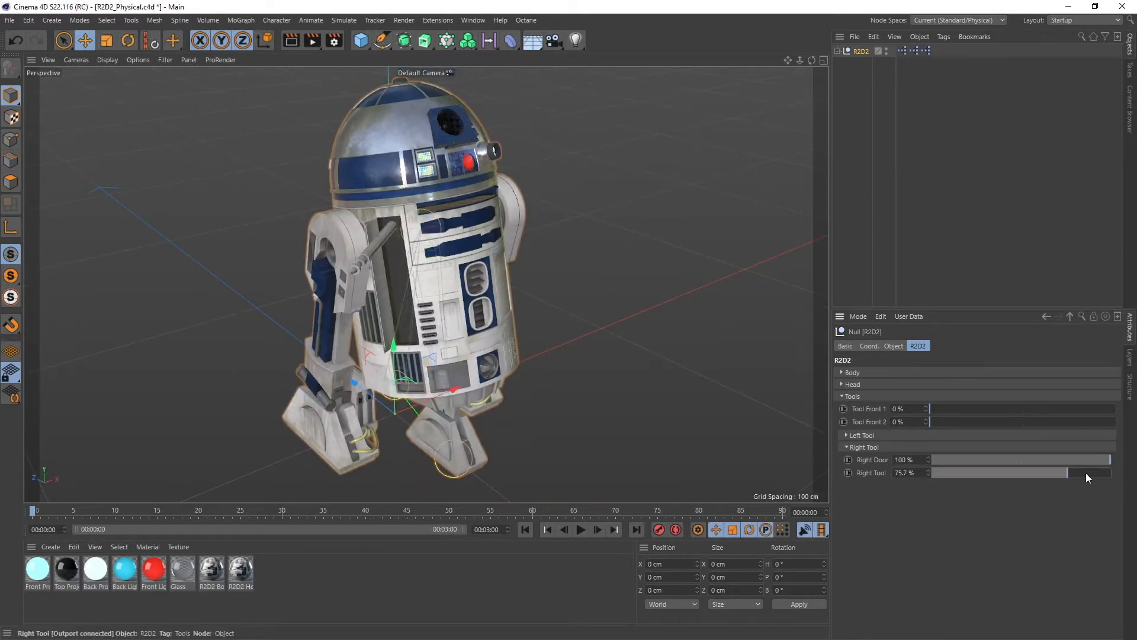
pyautogui.moveTo(1073, 472); pyautogui.dragTo(1114, 472)
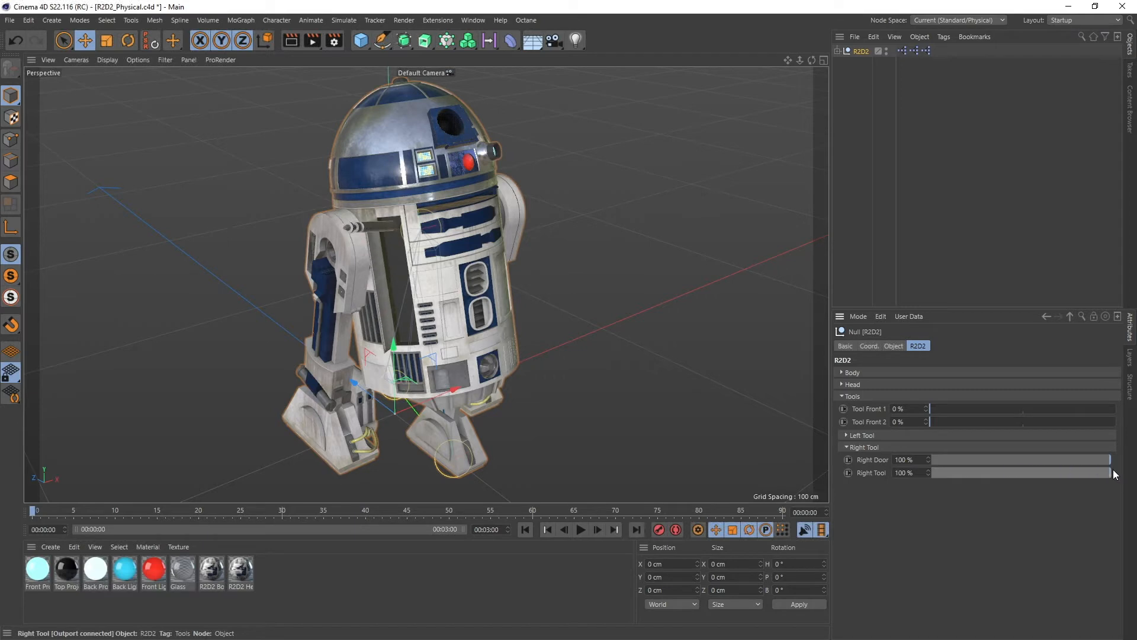
pyautogui.moveTo(1110, 472); pyautogui.dragTo(953, 472)
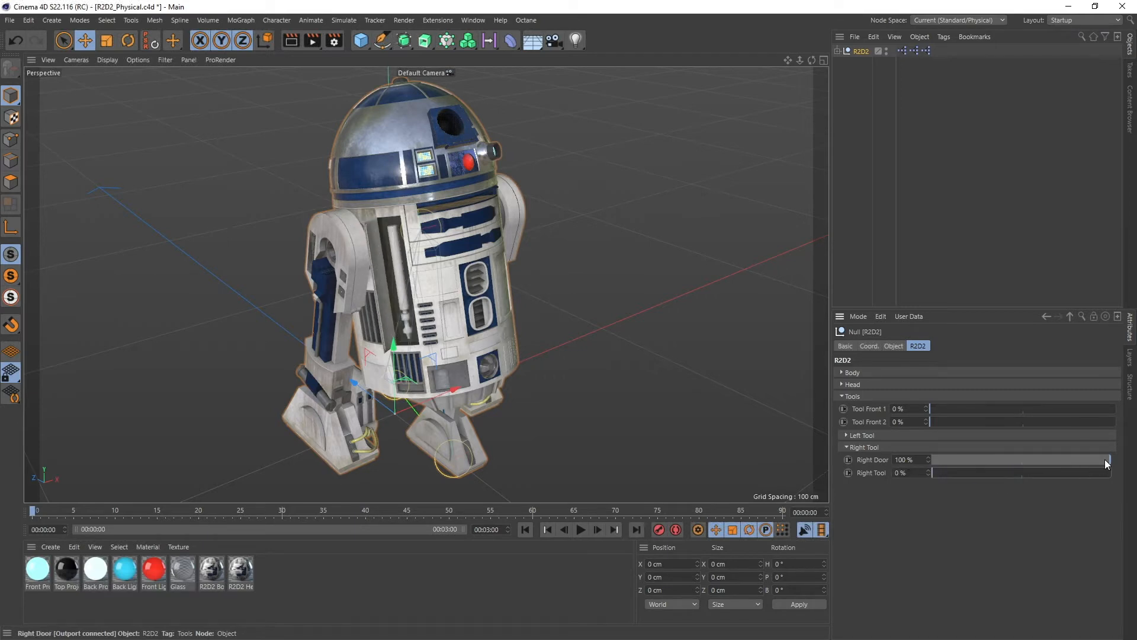
pyautogui.moveTo(1106, 459); pyautogui.dragTo(936, 459)
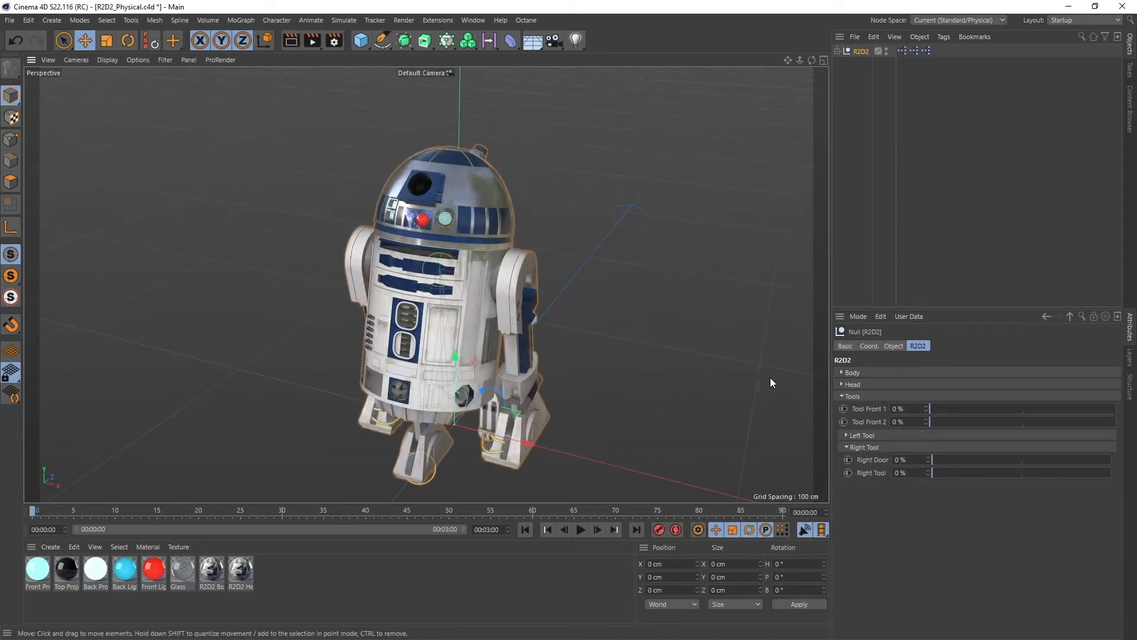
# - Show the Head controls, set head Turn to 0°, and bring up the head light settings
pyautogui.click(841, 396)
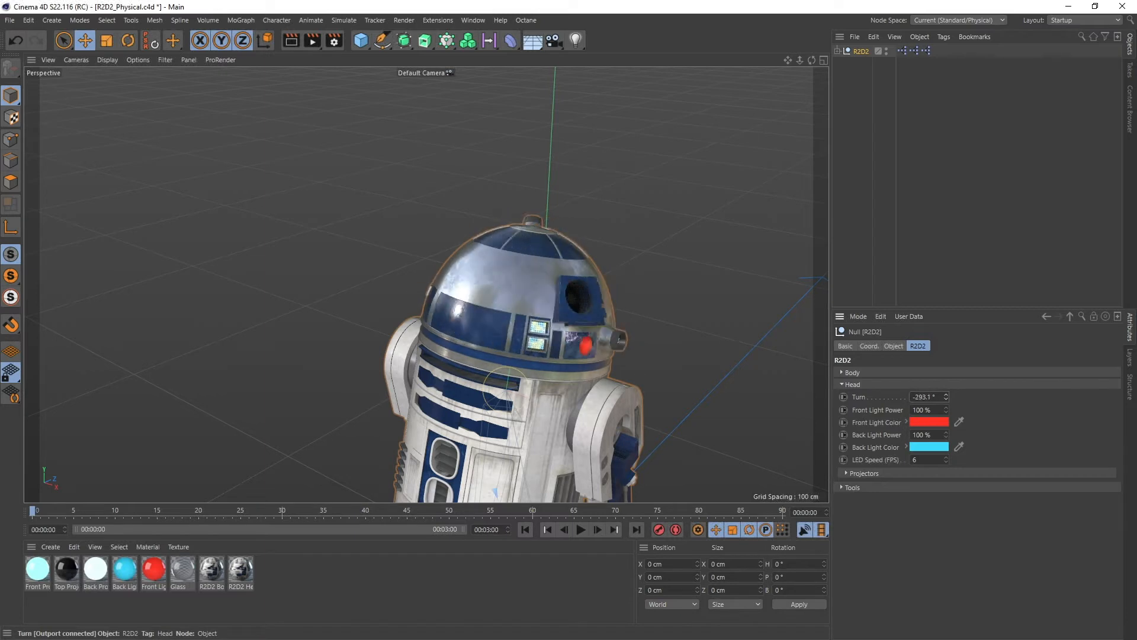
pyautogui.moveTo(928, 397); pyautogui.dragTo(943, 397)
pyautogui.write('62')
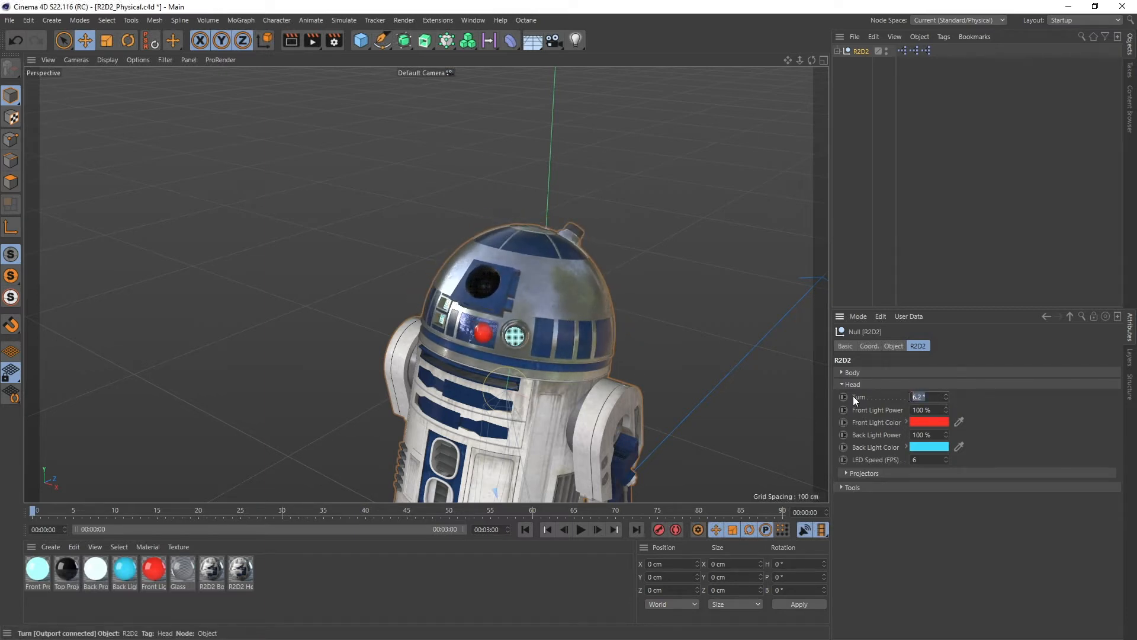
pyautogui.write('0 °')
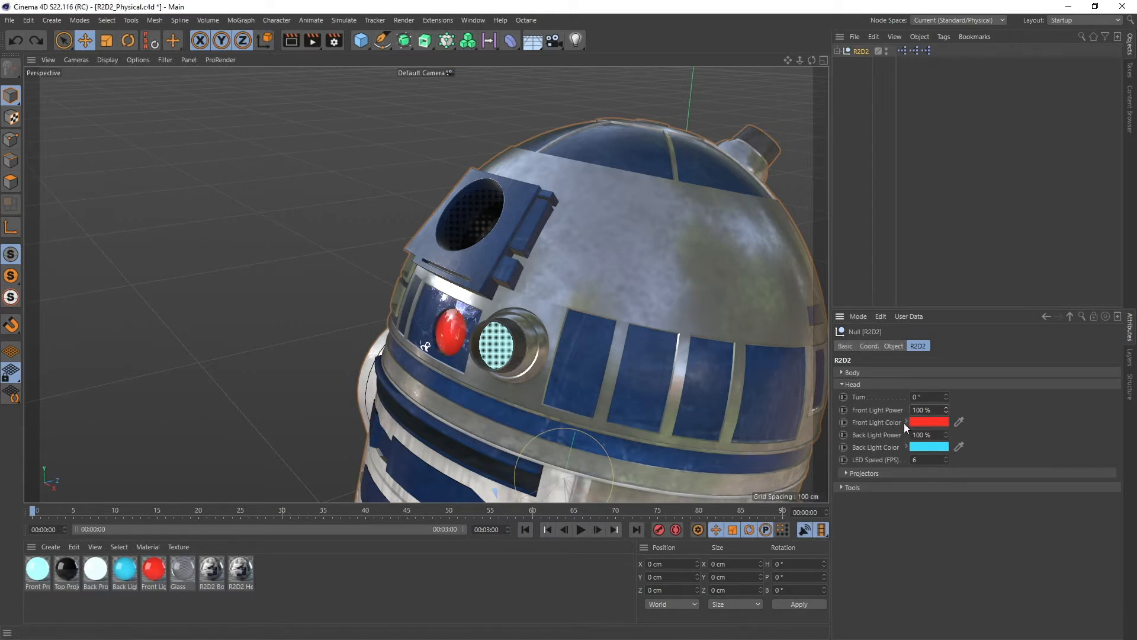
pyautogui.click(929, 422)
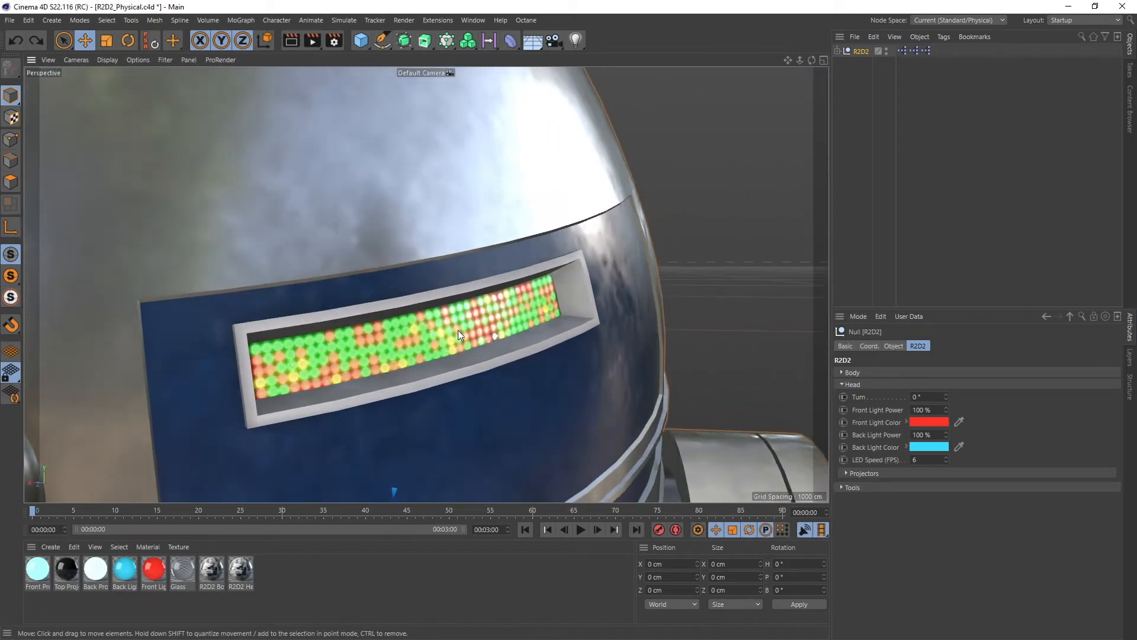
# - Set the head LED Speed (FPS) to 30 and rewind the animation to the start
pyautogui.click(580, 529)
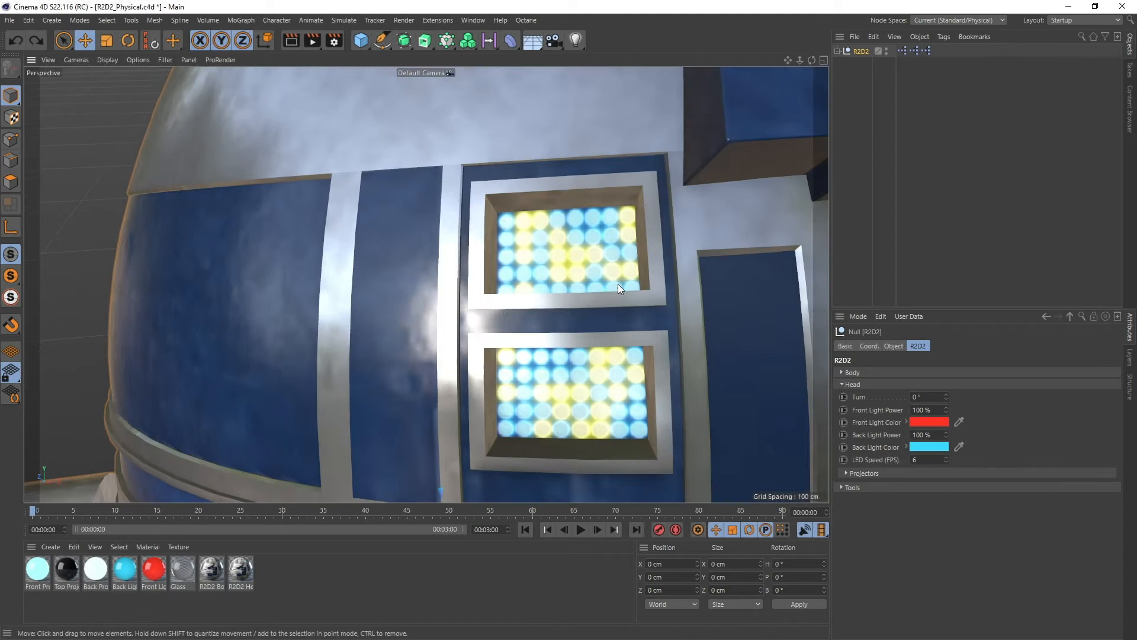
pyautogui.click(581, 529)
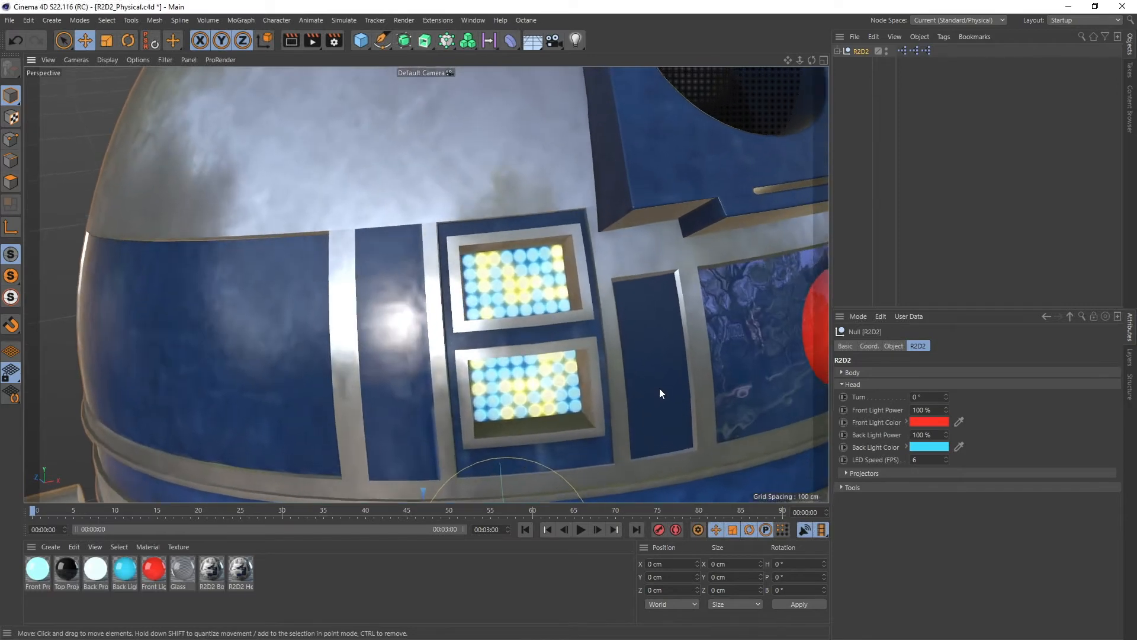
pyautogui.moveTo(874, 462)
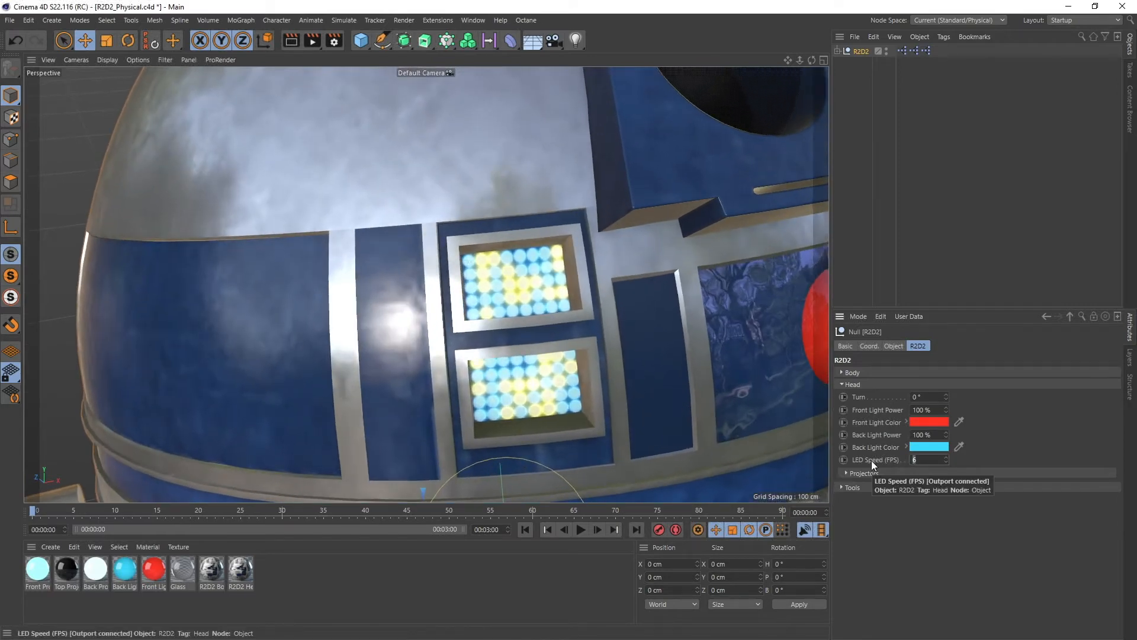
pyautogui.write('30')
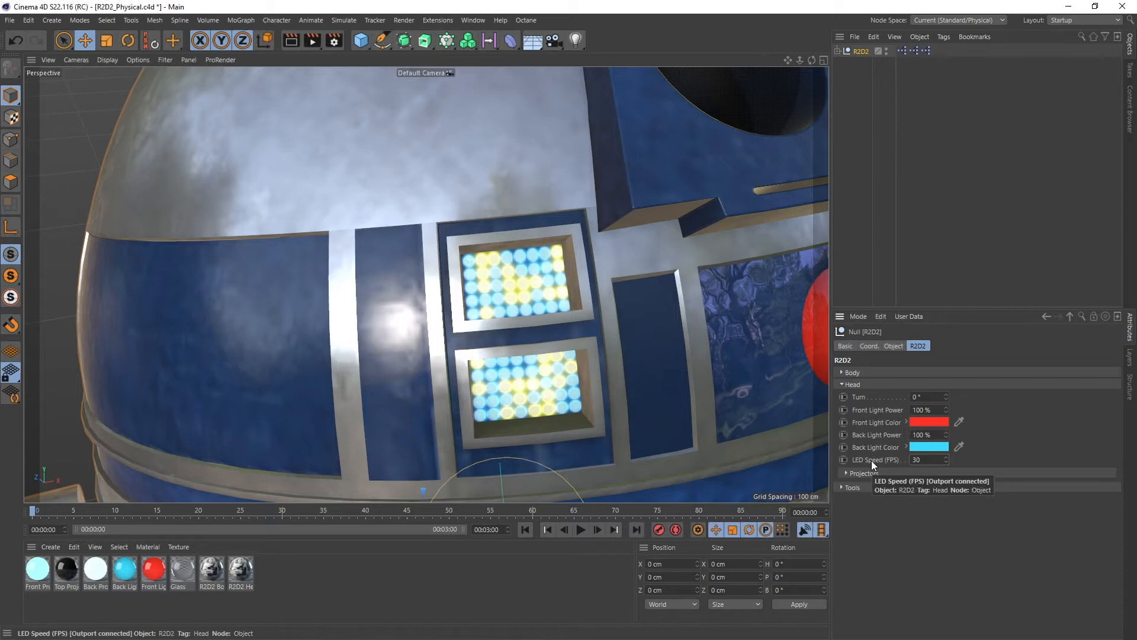
pyautogui.moveTo(541, 488)
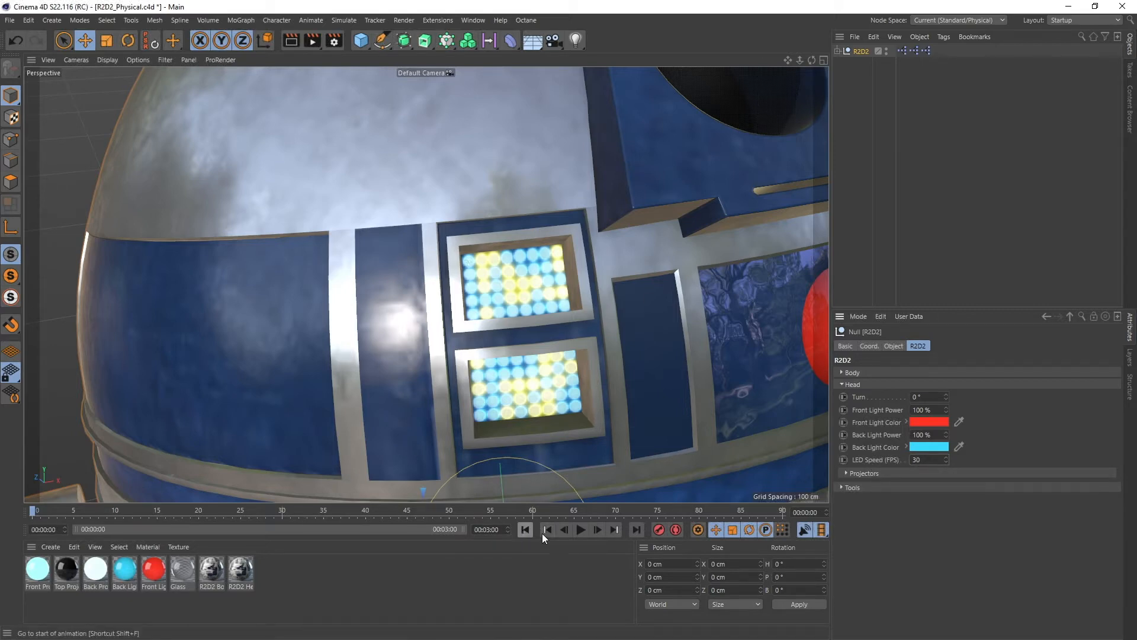
pyautogui.click(581, 530)
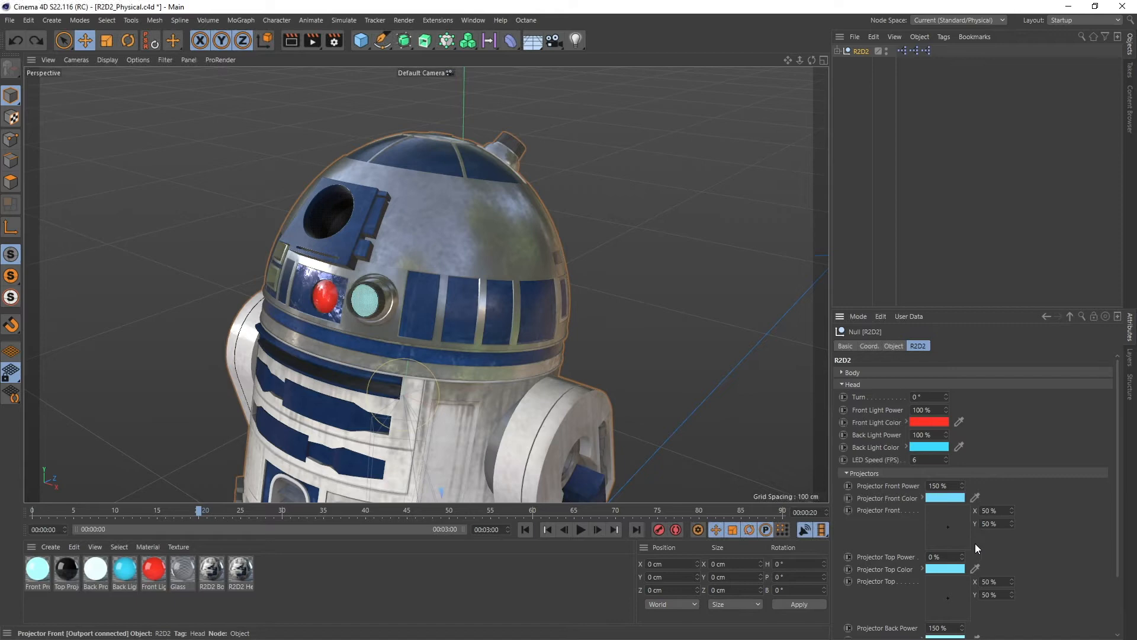
# - Adjust the front projector power to 150%, then scroll down to the body settings
pyautogui.click(961, 483)
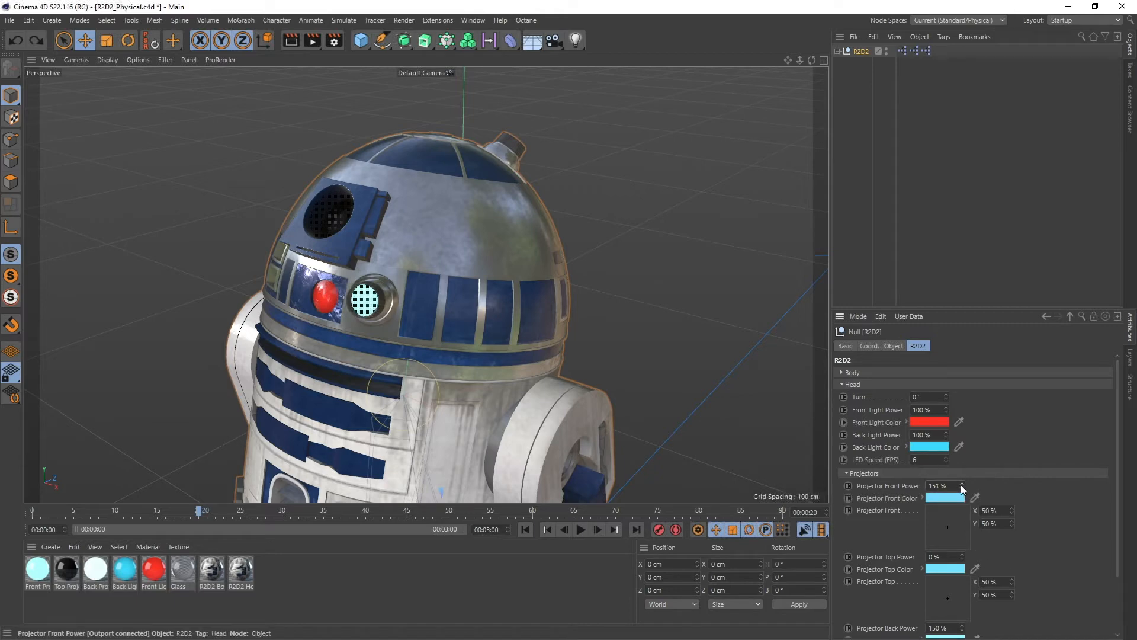
pyautogui.moveTo(939, 485); pyautogui.dragTo(928, 485)
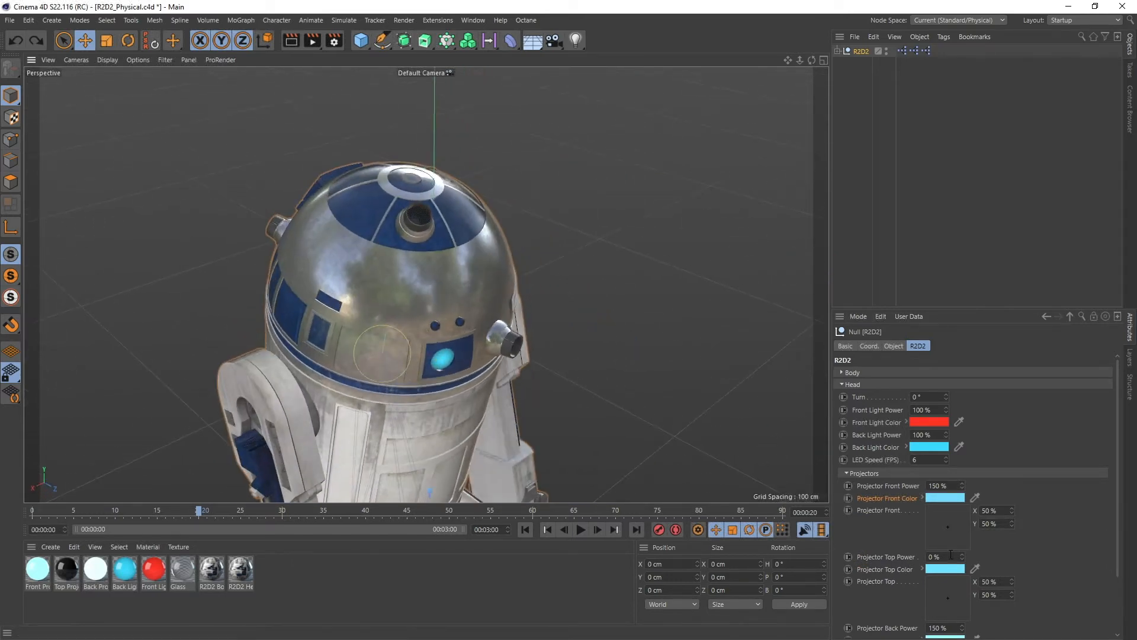
pyautogui.scroll(-3)
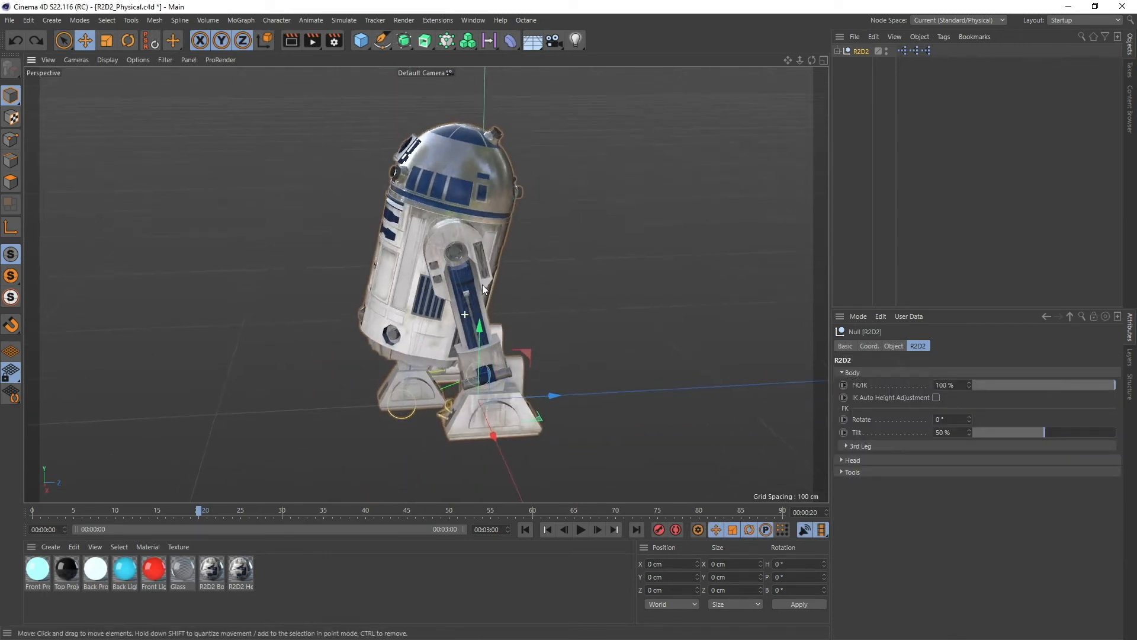
# - Select the foot Target null and drag it to lean the droid's body
pyautogui.moveTo(482, 289); pyautogui.dragTo(472, 298)
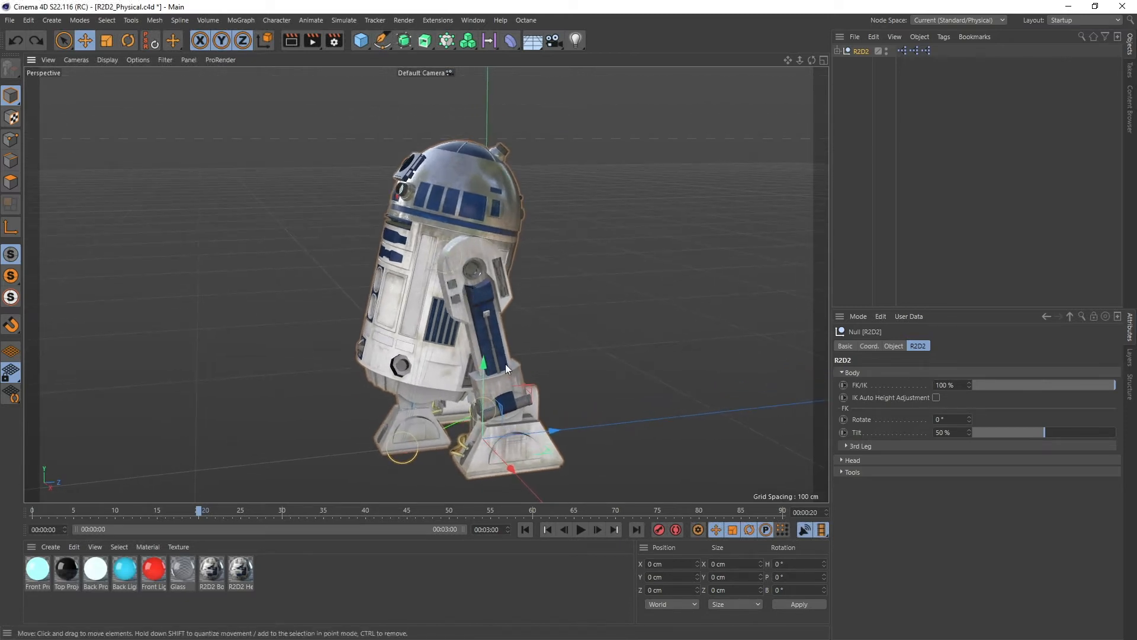
pyautogui.click(840, 51)
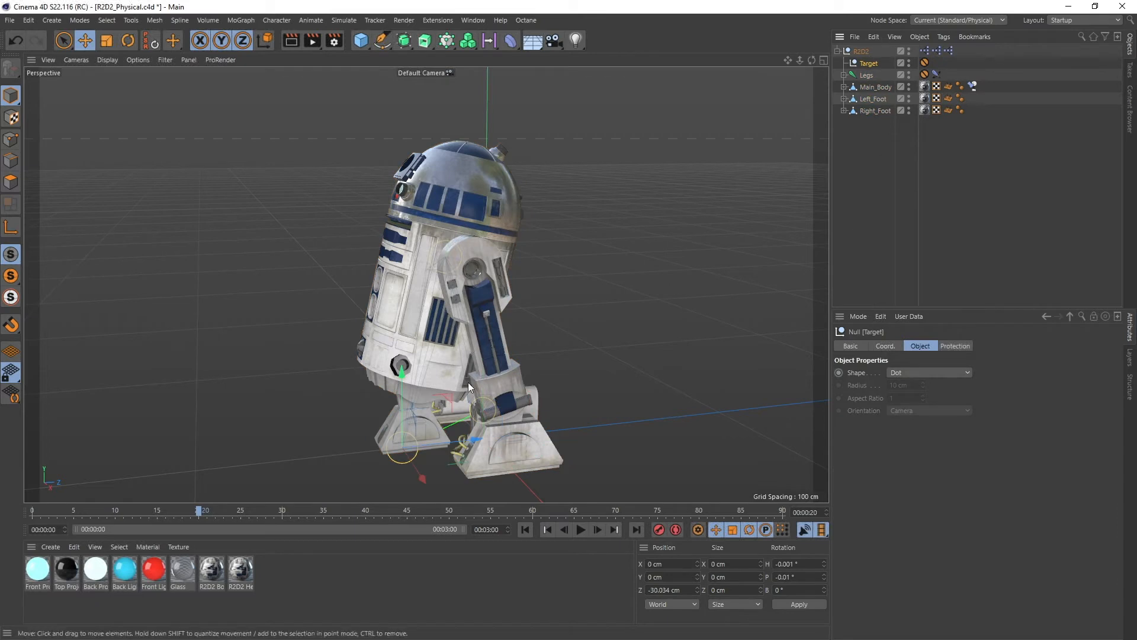
pyautogui.moveTo(471, 384); pyautogui.dragTo(497, 435)
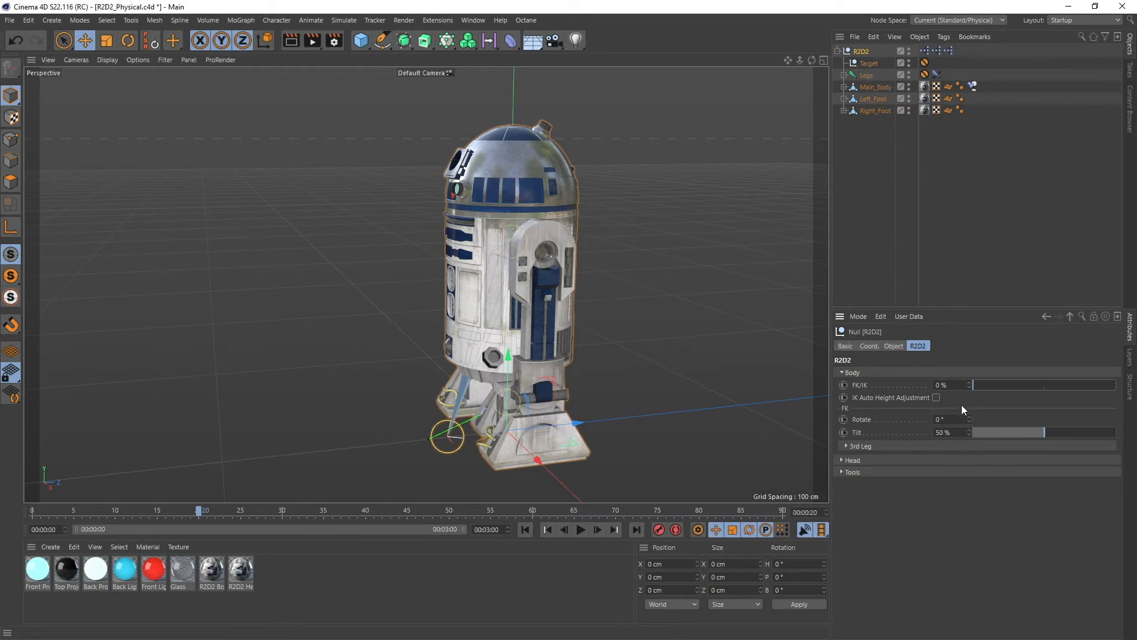
# - Push body Tilt near 90% and back to 50%, then drag another rig slider
pyautogui.moveTo(1044, 432); pyautogui.dragTo(1084, 432)
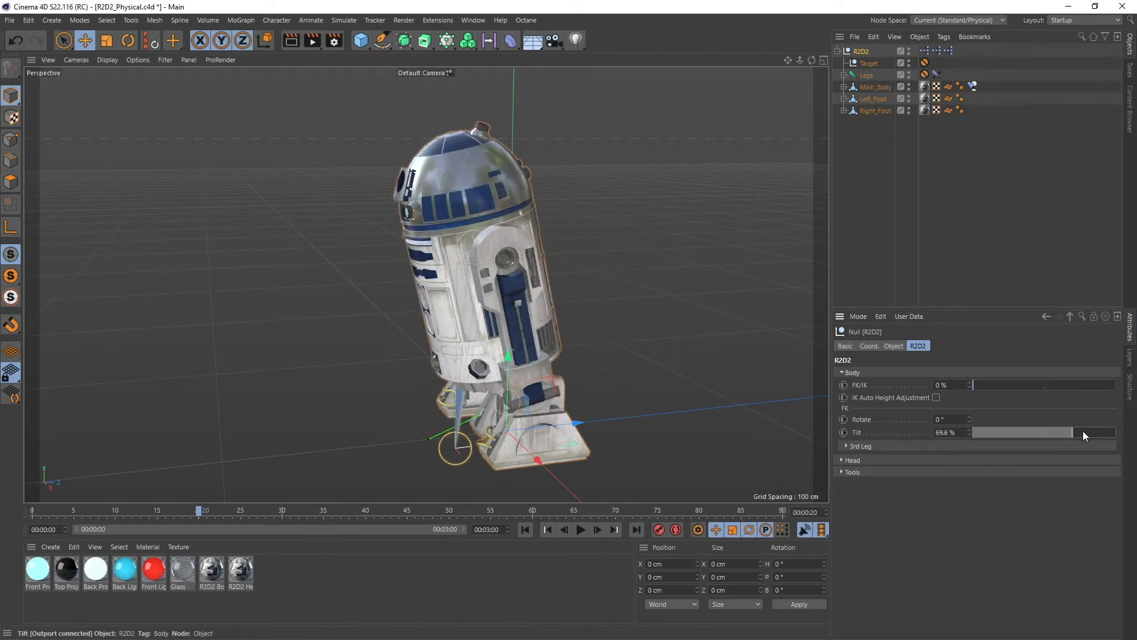
pyautogui.moveTo(1084, 433); pyautogui.dragTo(1102, 432)
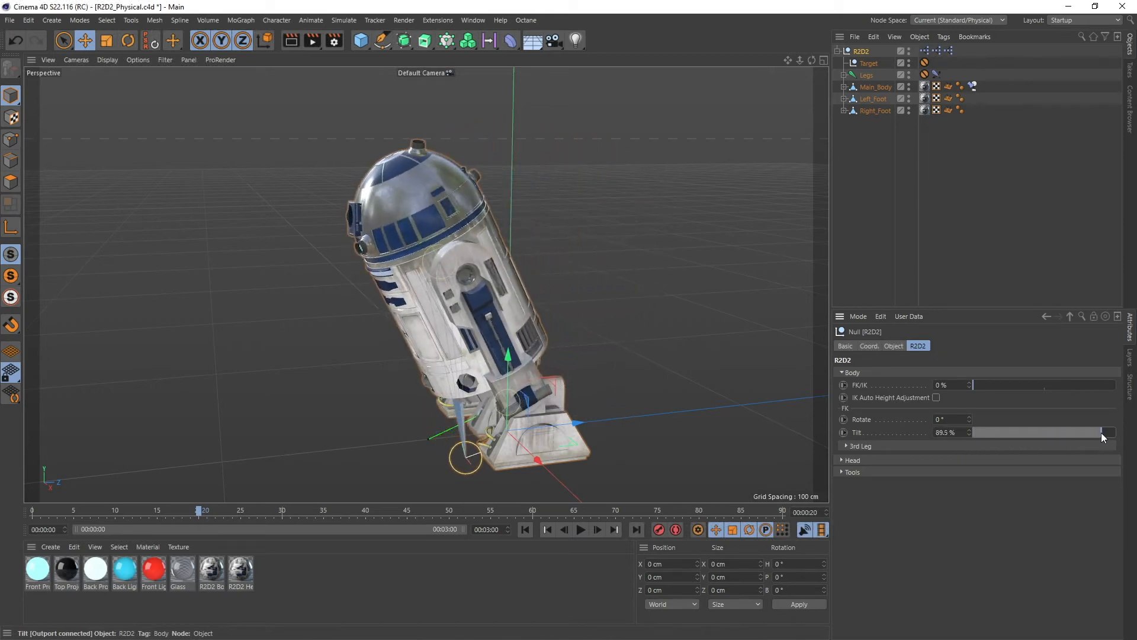
pyautogui.moveTo(1102, 432); pyautogui.dragTo(1044, 432)
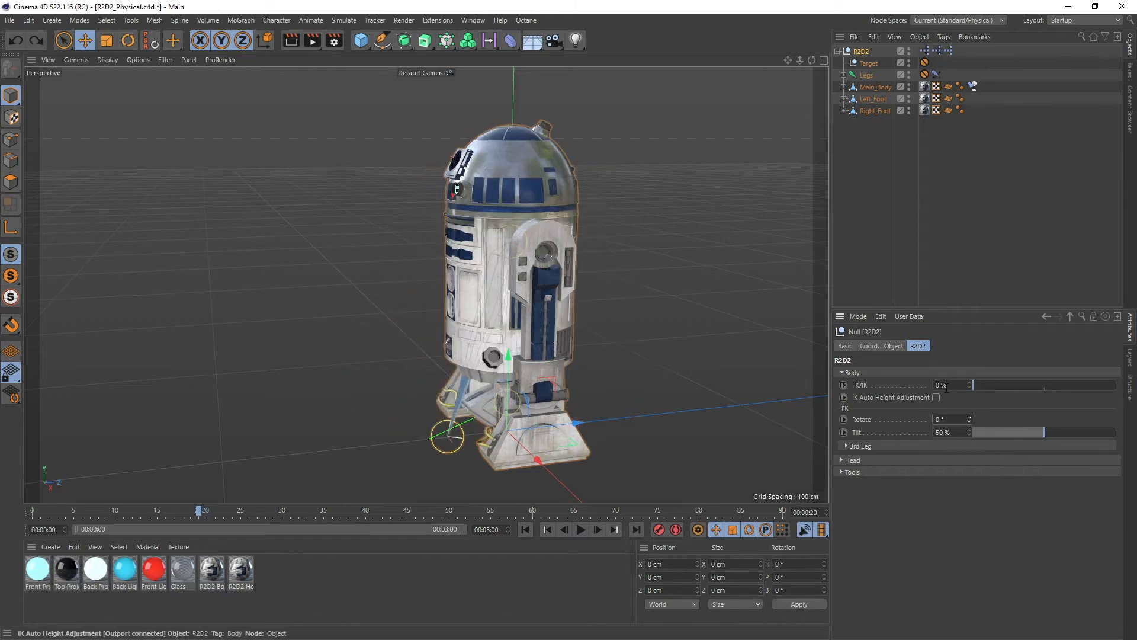
pyautogui.moveTo(975, 384); pyautogui.dragTo(1113, 384)
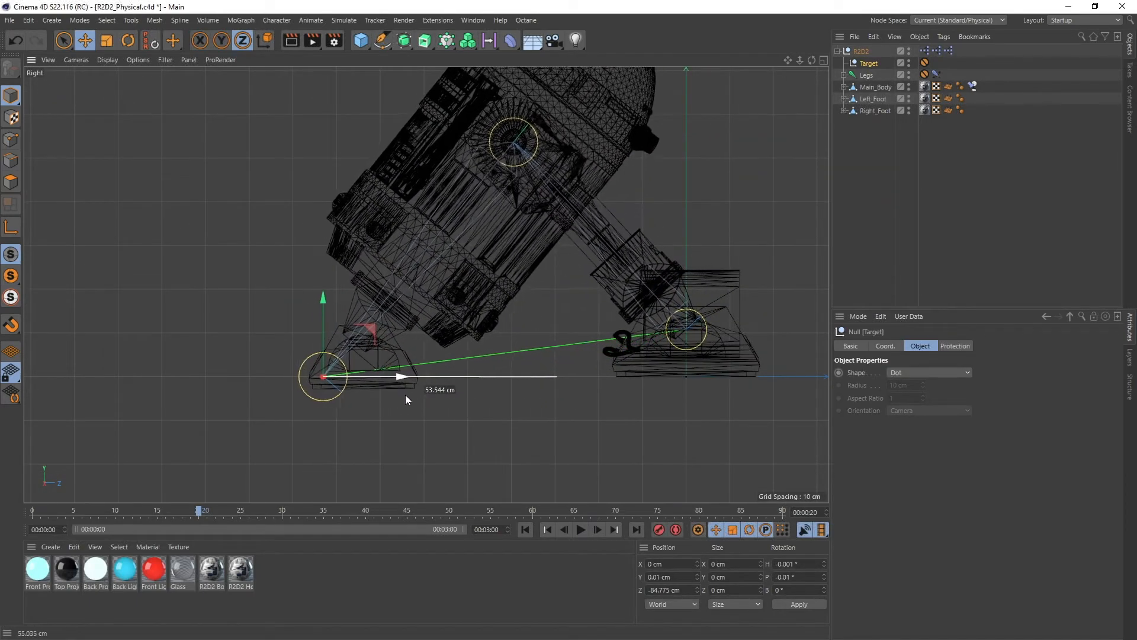
# - Slide the foot Target null back and forth to stretch and relax the legs
pyautogui.moveTo(398, 376); pyautogui.dragTo(413, 375)
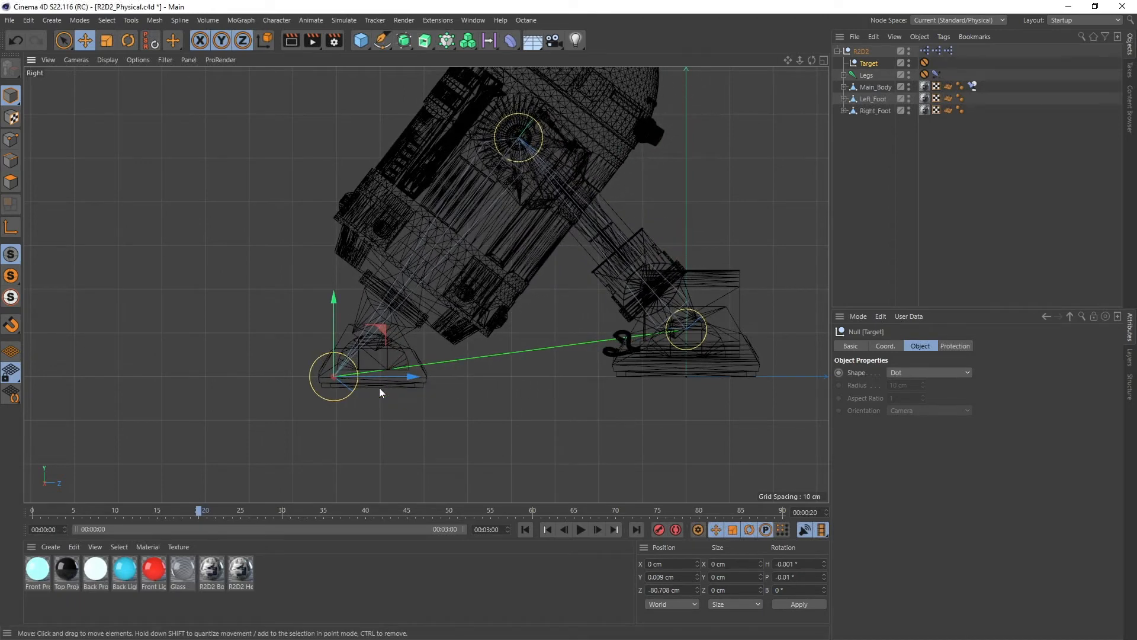
pyautogui.moveTo(413, 378)
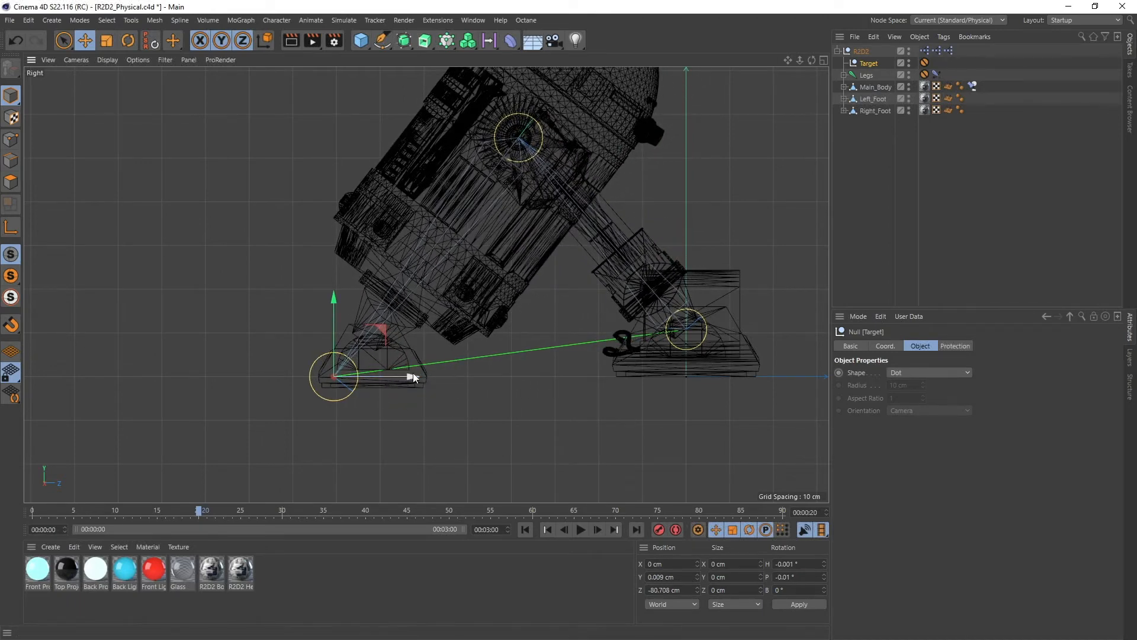
pyautogui.moveTo(414, 377); pyautogui.dragTo(392, 380)
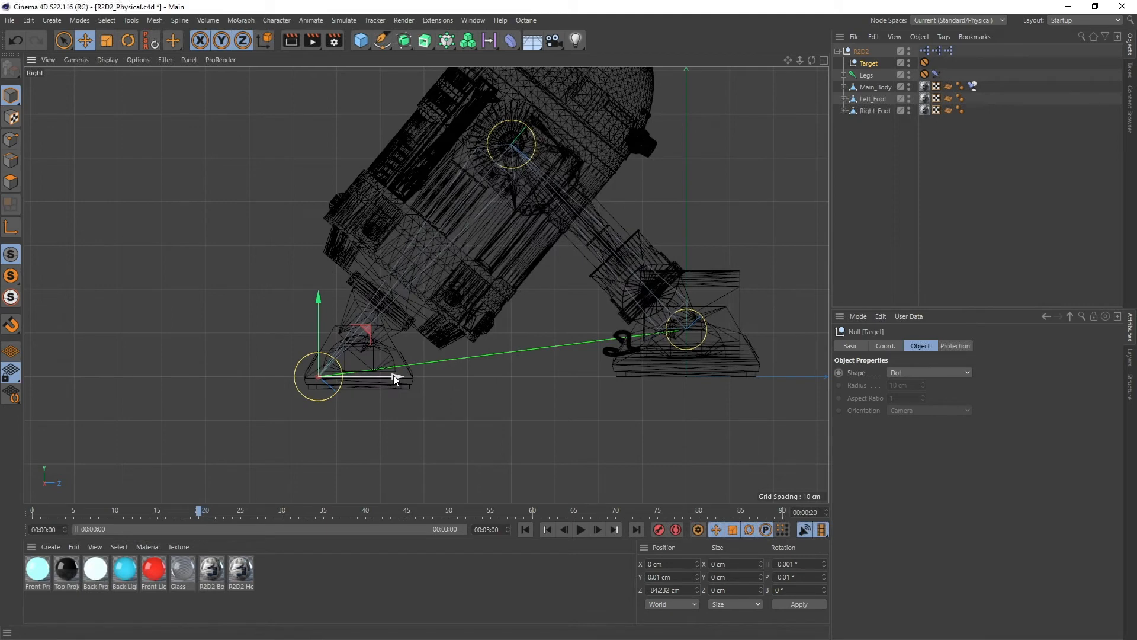
pyautogui.moveTo(391, 378); pyautogui.dragTo(423, 375)
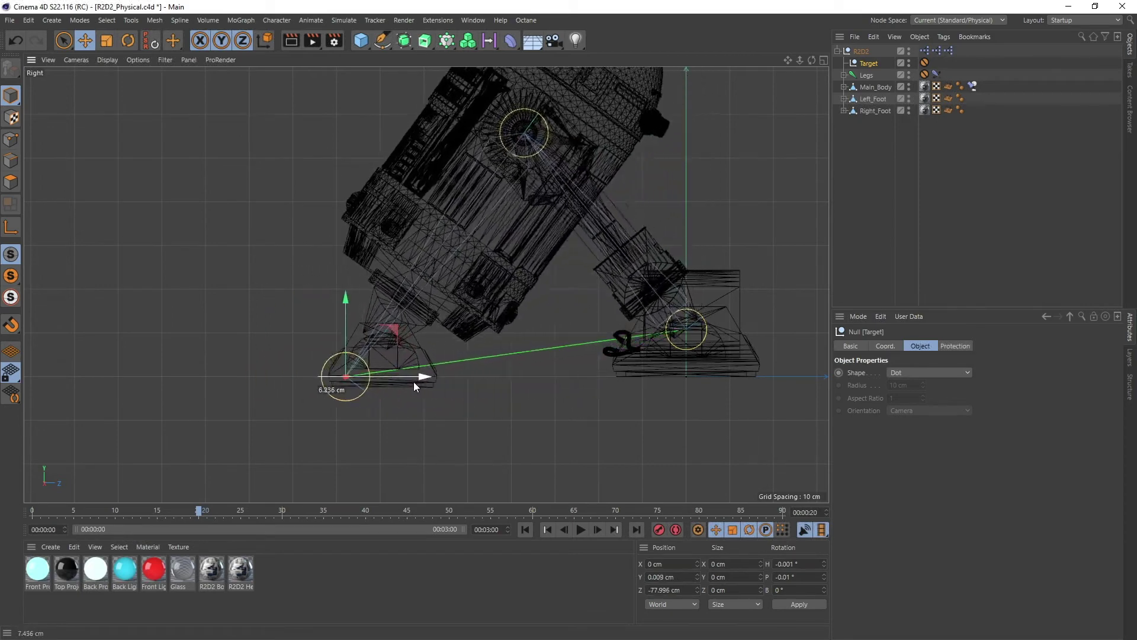
pyautogui.moveTo(348, 374); pyautogui.dragTo(494, 390)
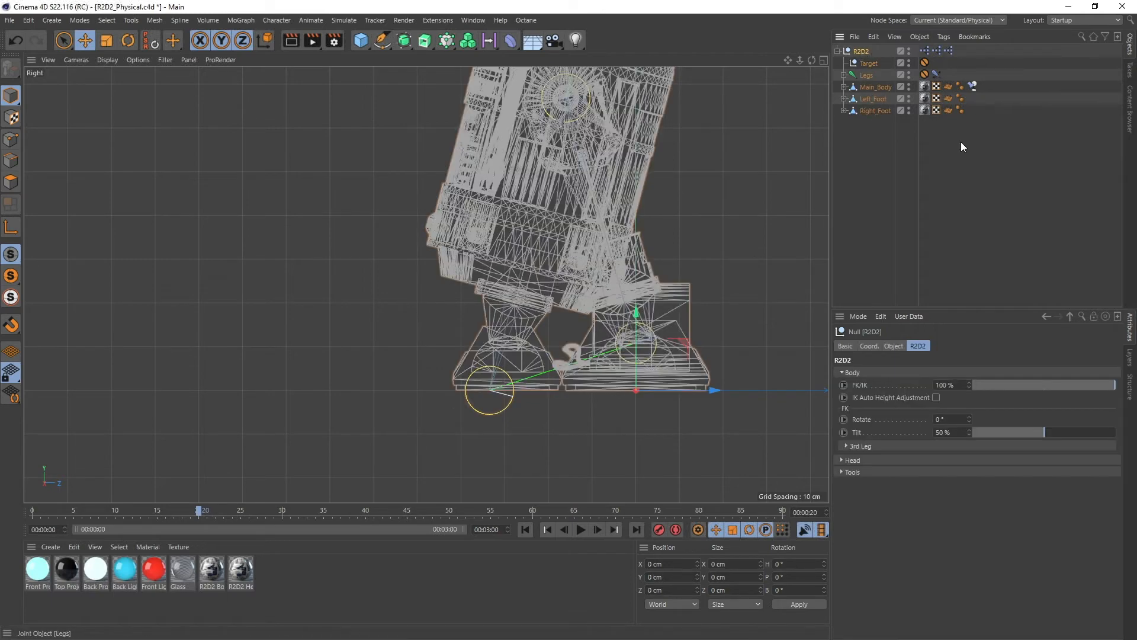
pyautogui.moveTo(553, 327)
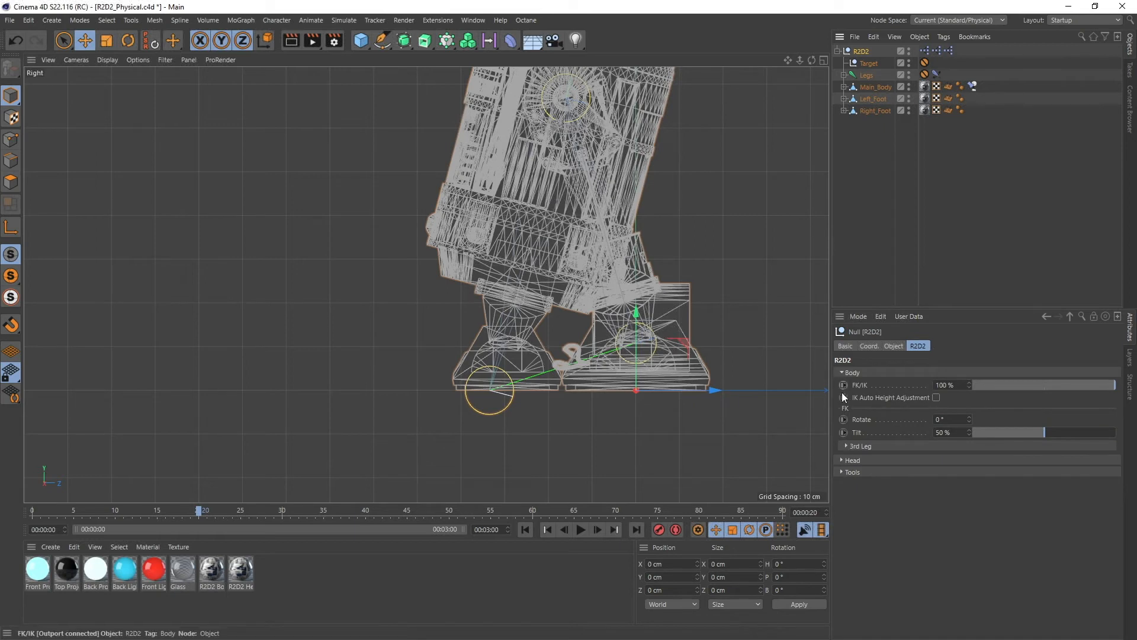
# - Reselect the foot target and spread the feet further apart
pyautogui.click(936, 398)
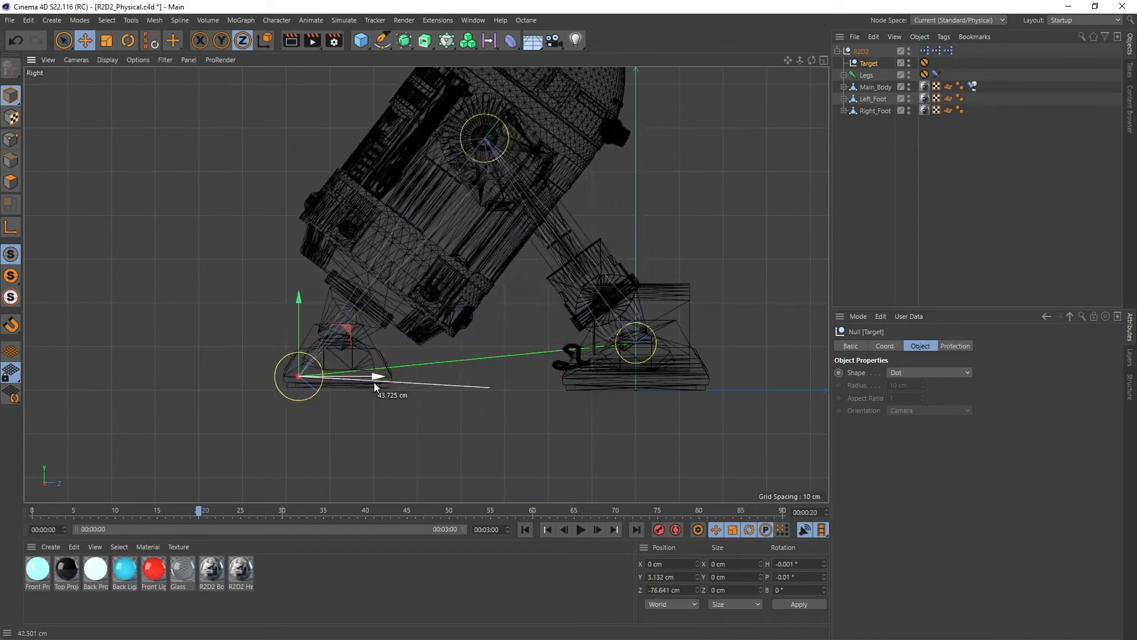
pyautogui.moveTo(373, 377); pyautogui.dragTo(330, 372)
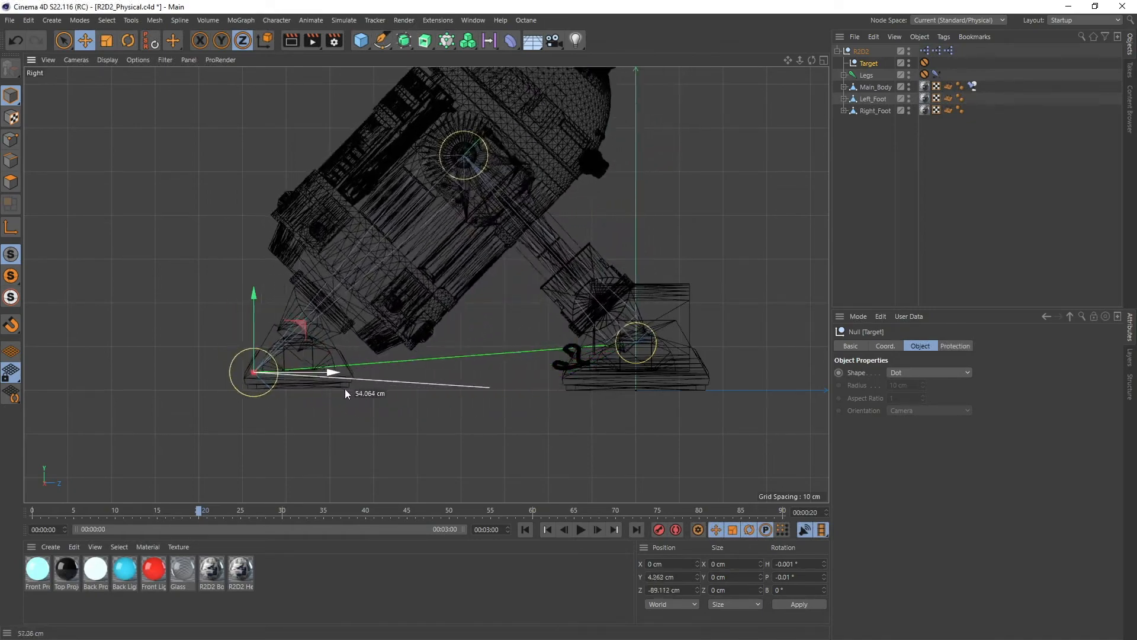
pyautogui.moveTo(330, 371); pyautogui.dragTo(546, 387)
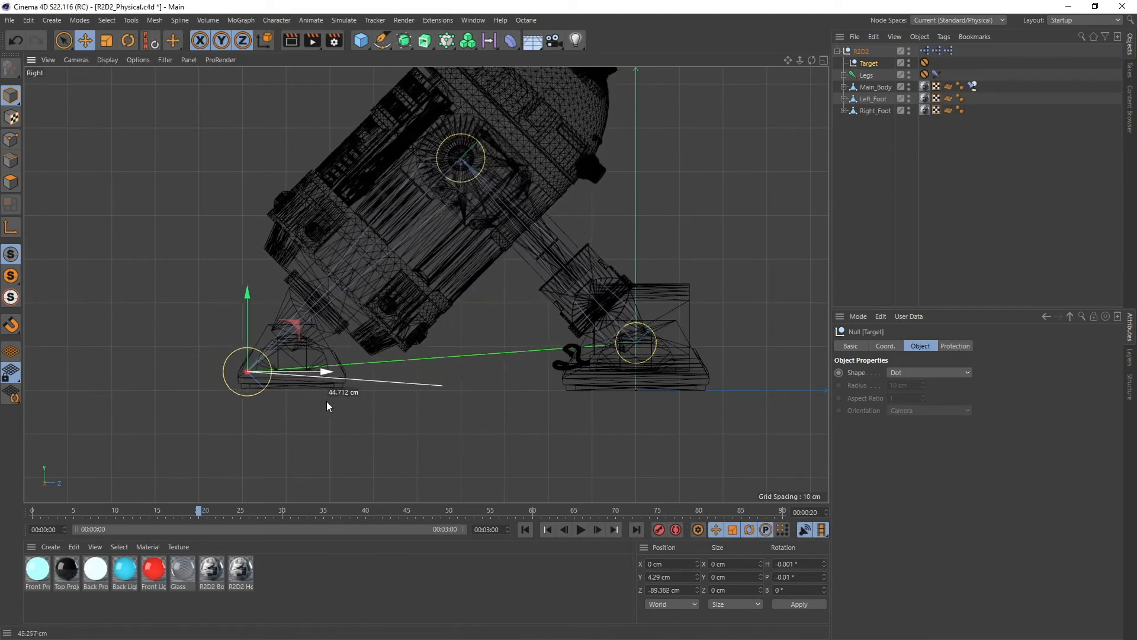
pyautogui.moveTo(247, 371); pyautogui.dragTo(332, 377)
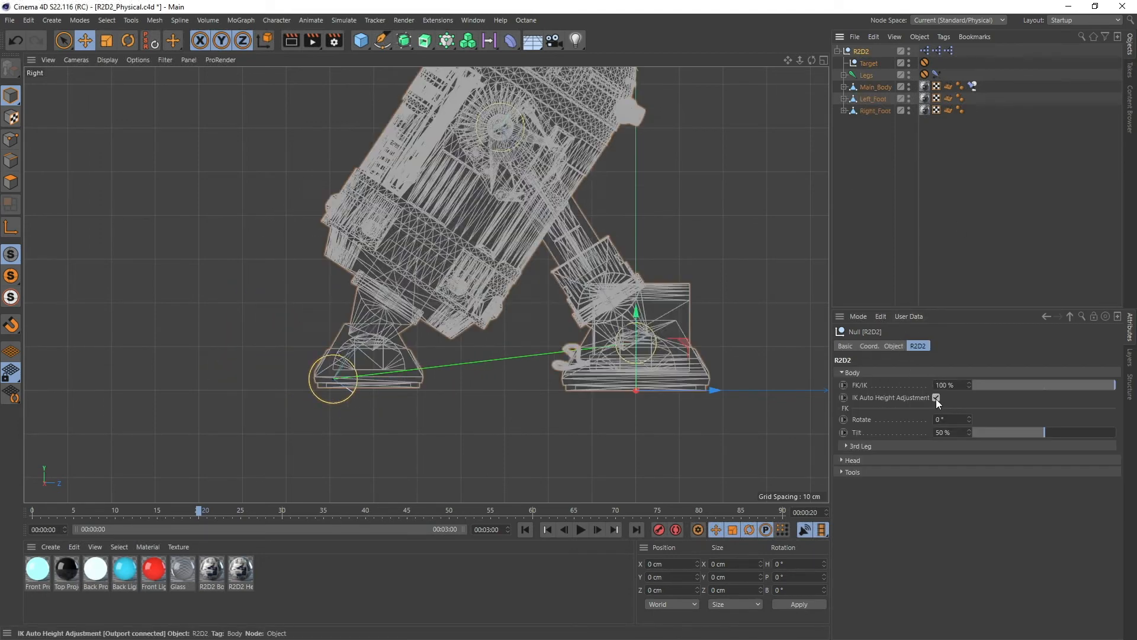
# - Turn off IK Auto Height Adjustment
pyautogui.click(868, 64)
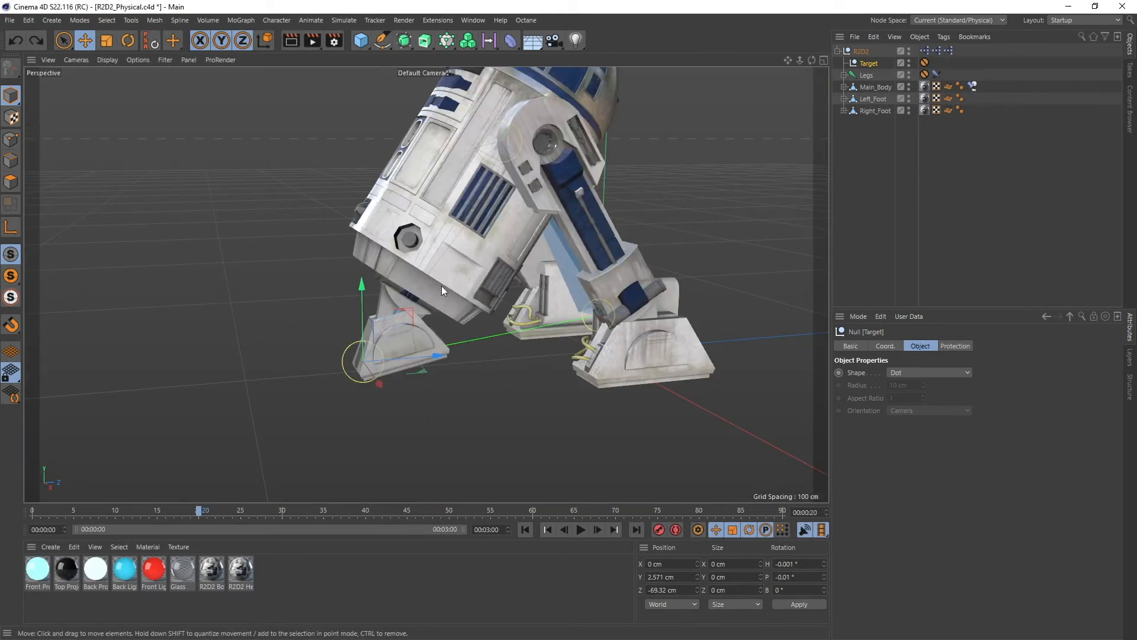
pyautogui.moveTo(426, 330)
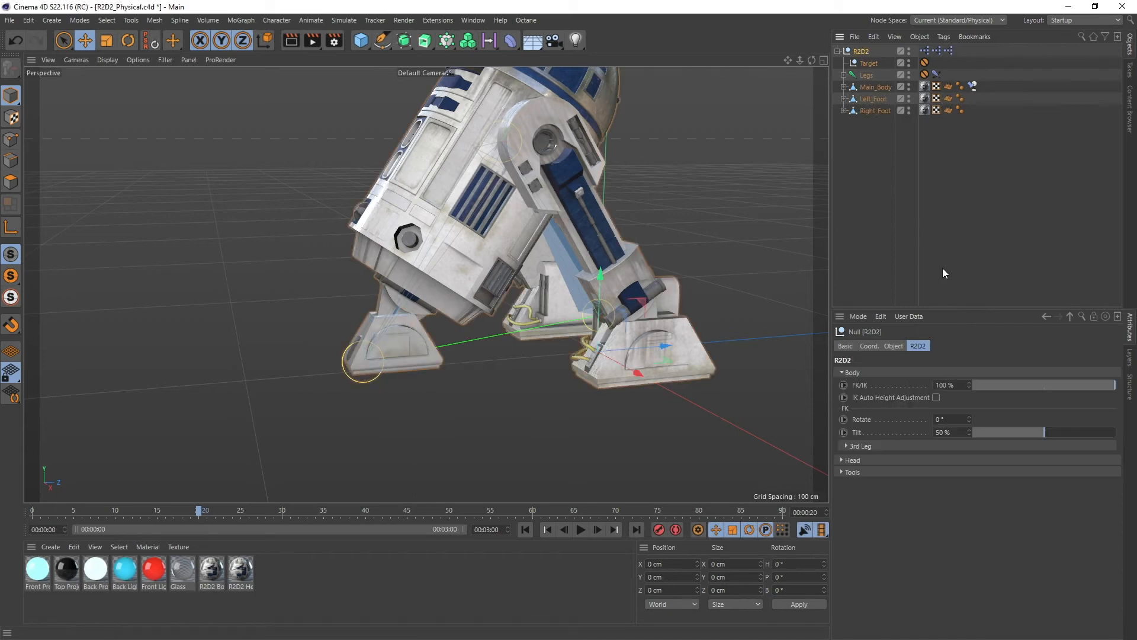
# - Show the 3rd Leg settings, move the foot target out, and return leg rotation to 50%
pyautogui.click(842, 446)
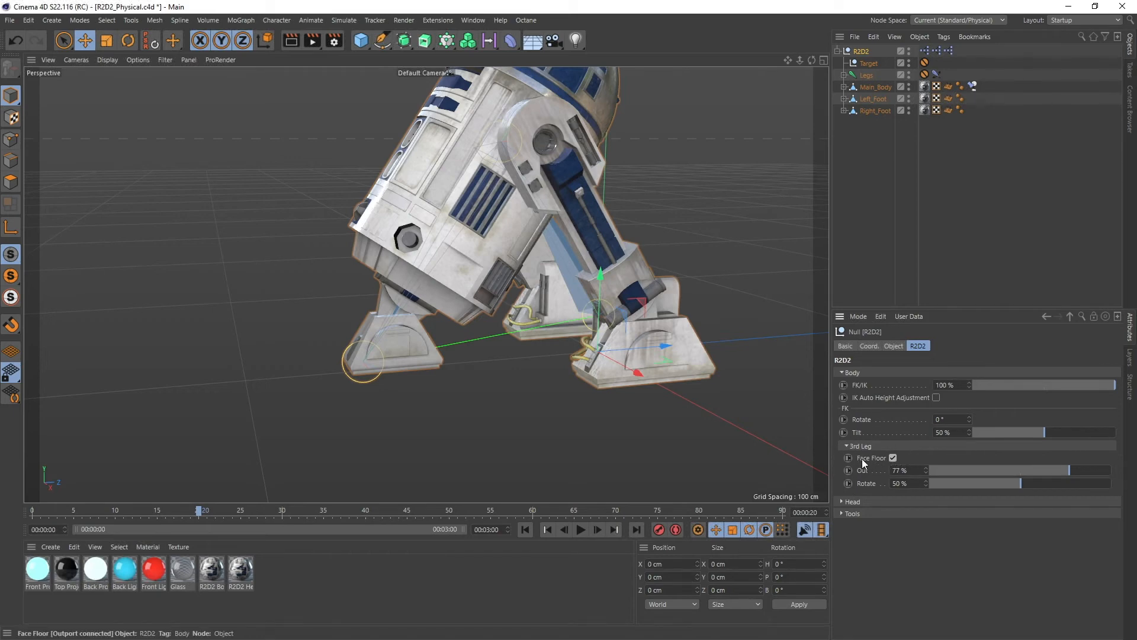
pyautogui.moveTo(872, 462)
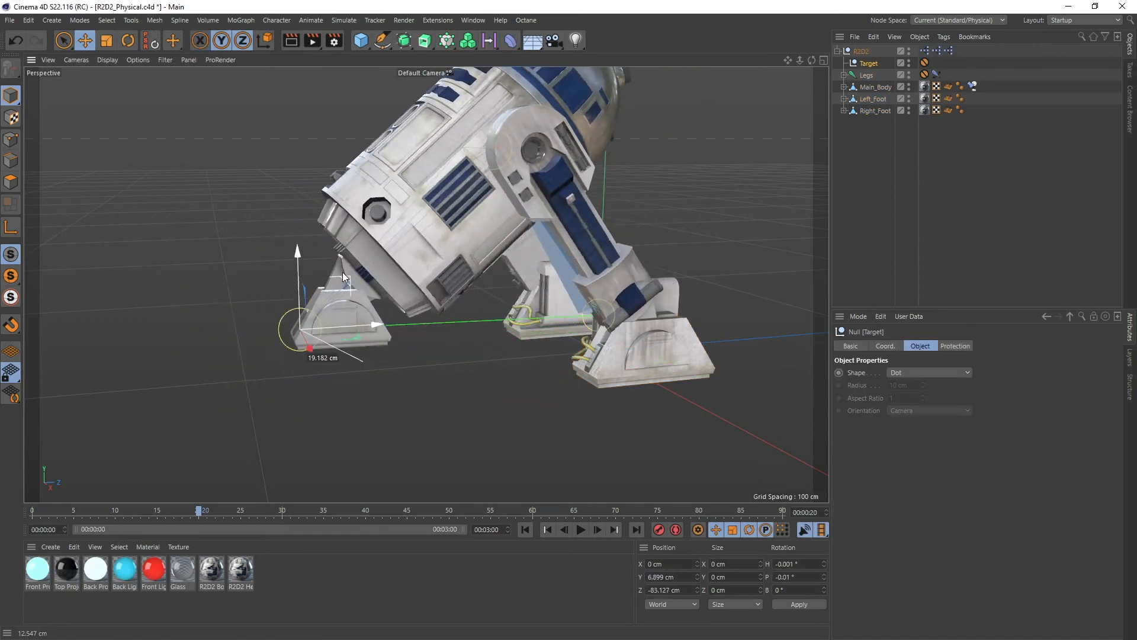
pyautogui.moveTo(344, 275); pyautogui.dragTo(371, 313)
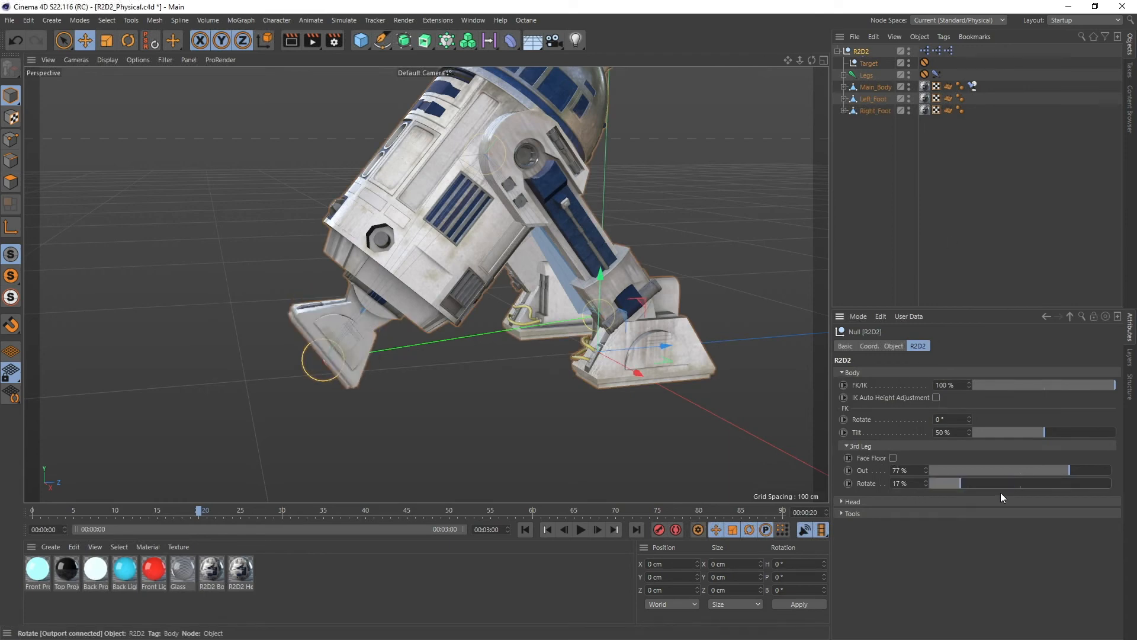
pyautogui.moveTo(943, 483); pyautogui.dragTo(1109, 483)
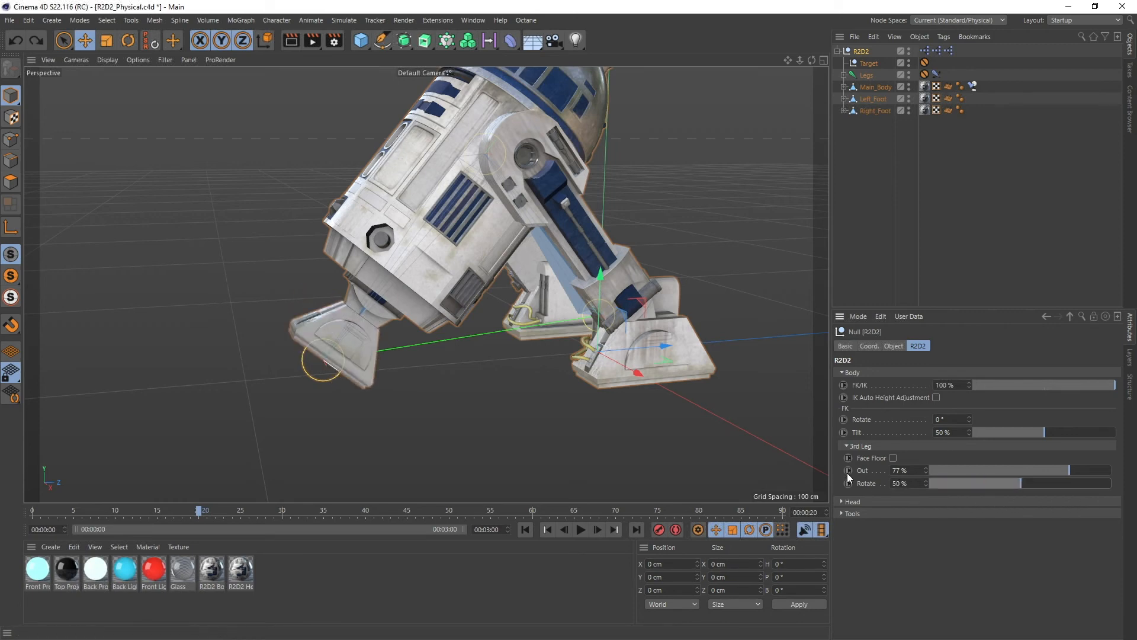
# - Retract the third leg to 0% with the 3rd Leg Out slider, then extend it to 77%
pyautogui.moveTo(1015, 469); pyautogui.dragTo(928, 469)
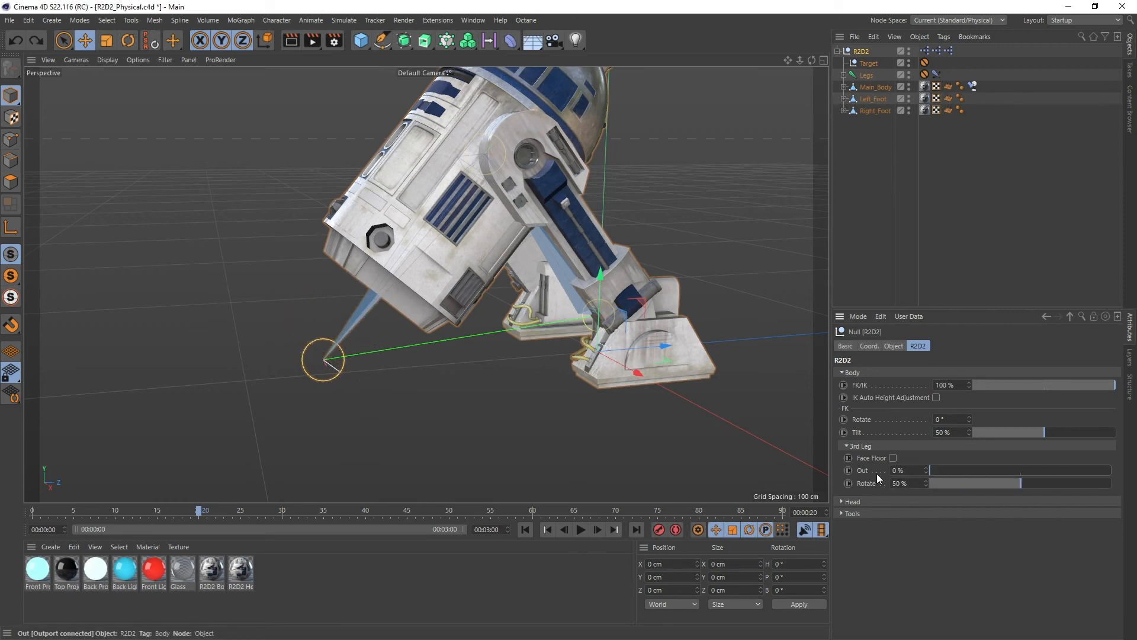
pyautogui.moveTo(842, 478)
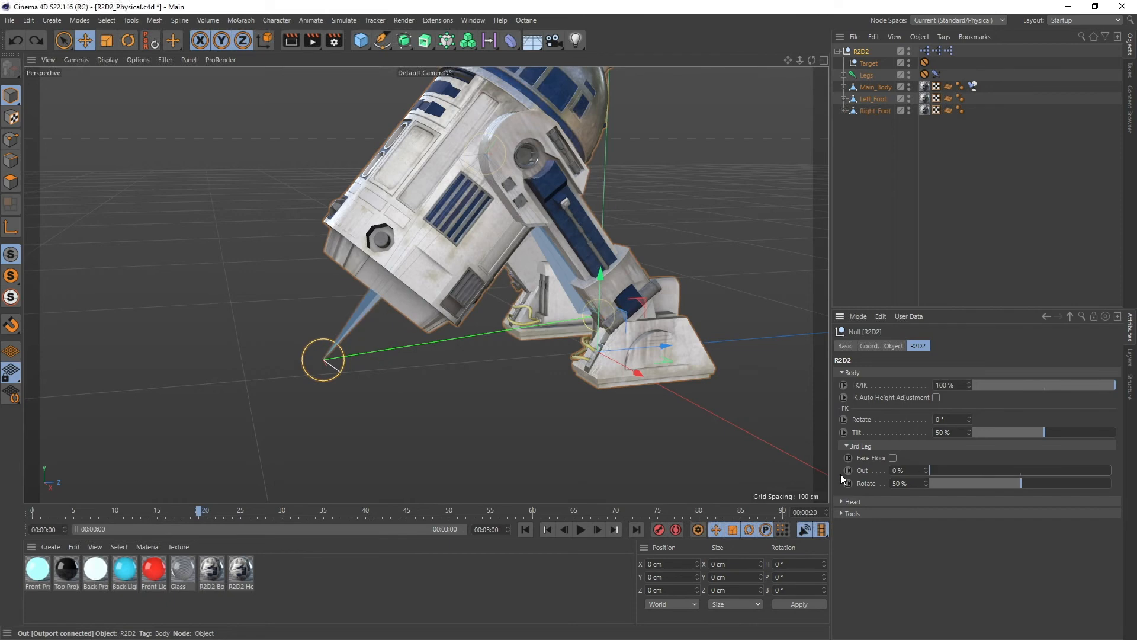
pyautogui.moveTo(928, 469); pyautogui.dragTo(1040, 470)
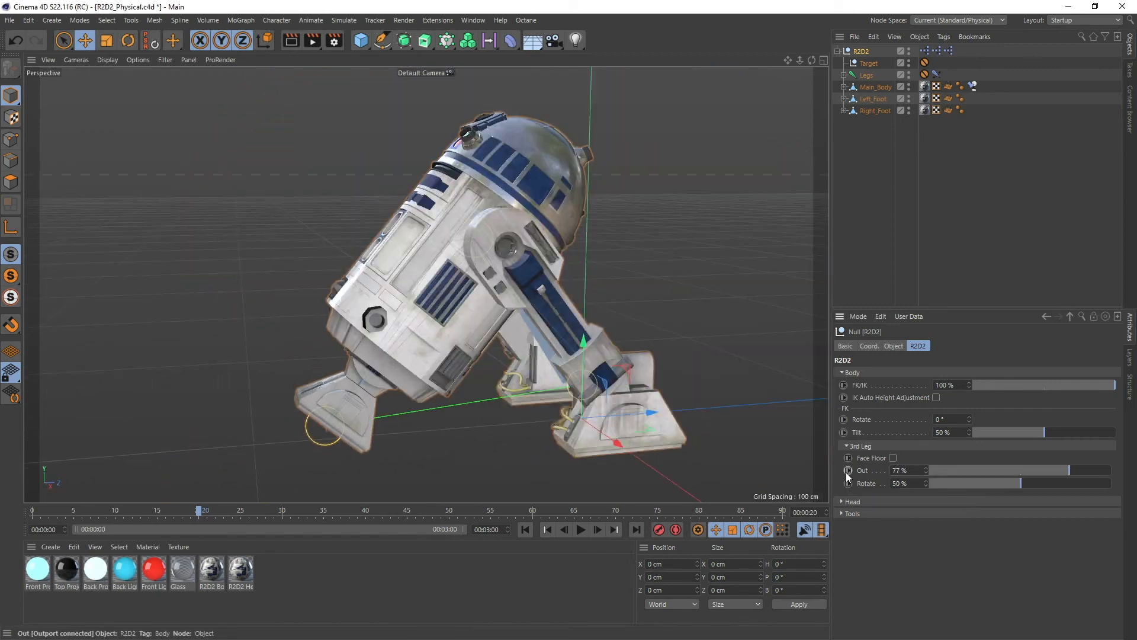
pyautogui.click(893, 458)
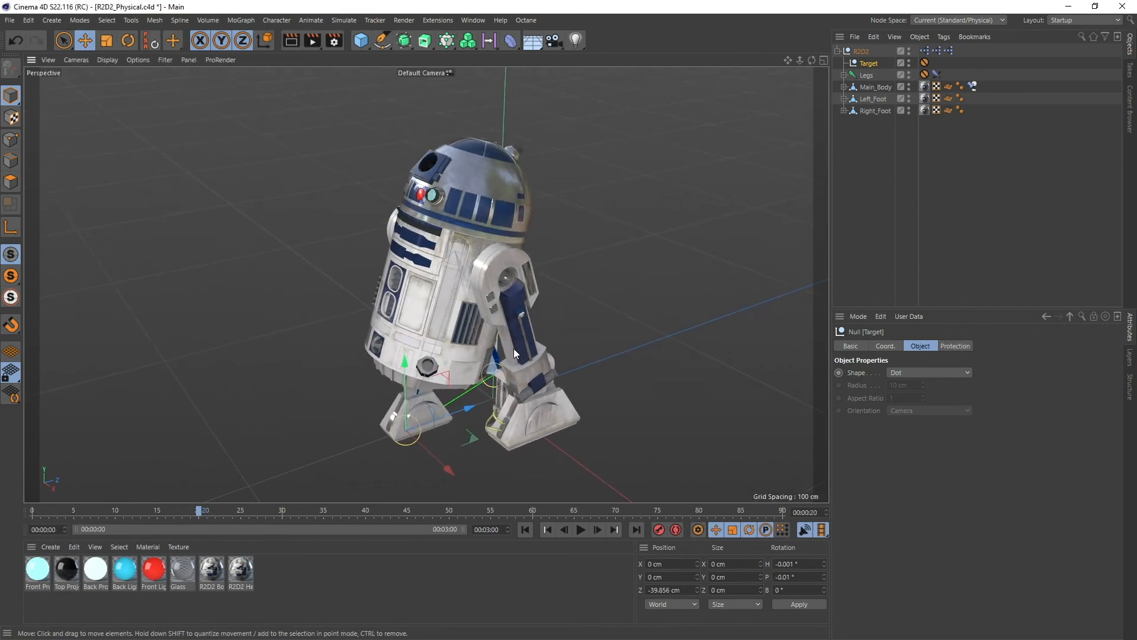
pyautogui.moveTo(444, 223)
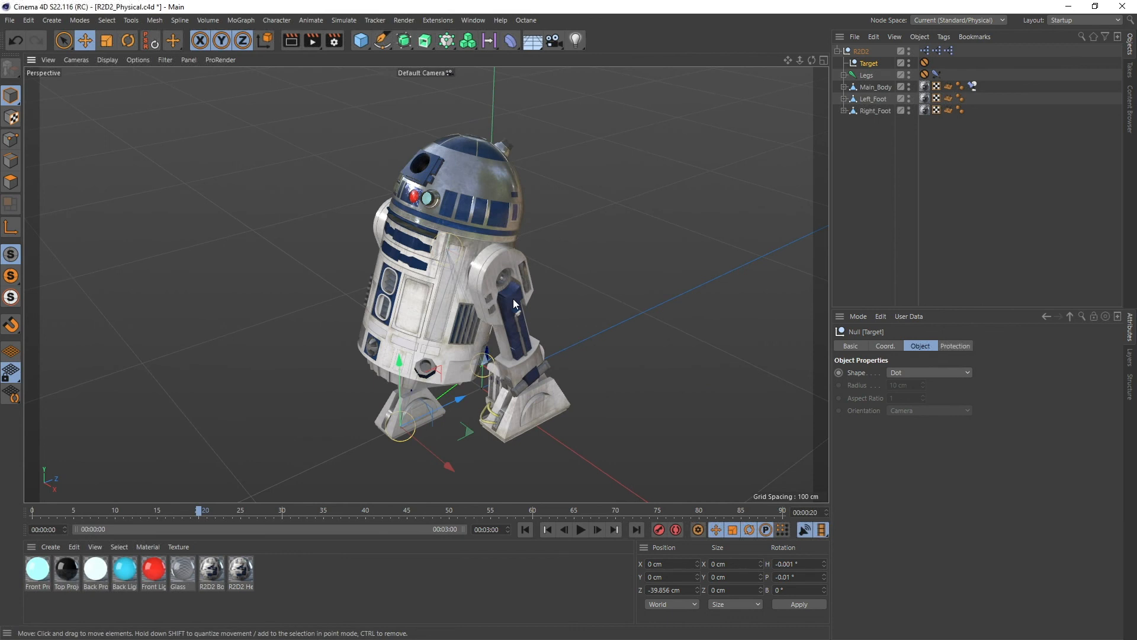
# - Drag the foot Target null back beneath the body so R2-D2 stands upright
pyautogui.moveTo(512, 303); pyautogui.dragTo(502, 305)
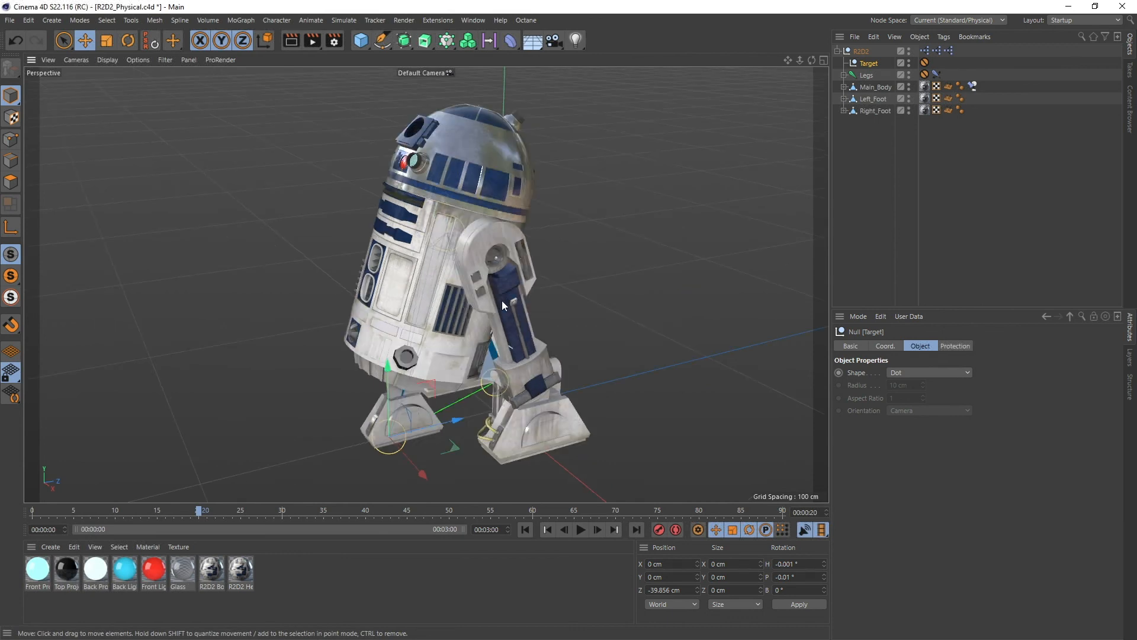